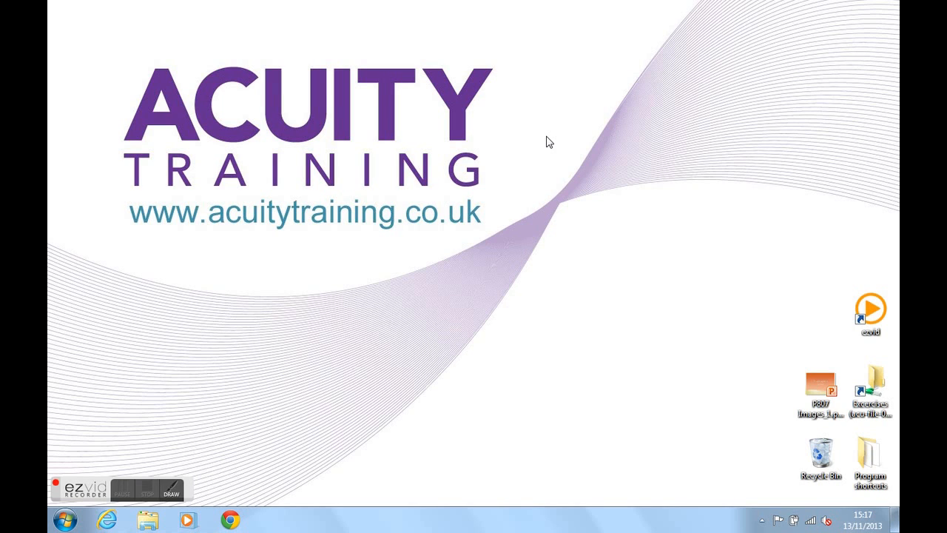
# From the View ribbon, turn the To-Do Bar off and back to Normal beside the Inbox
pyautogui.click(121, 490)
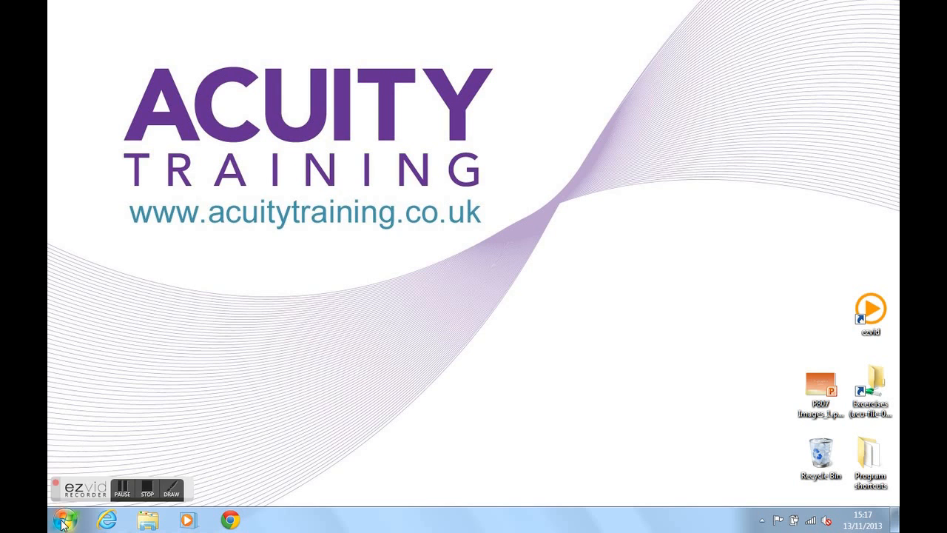
pyautogui.moveTo(148, 266)
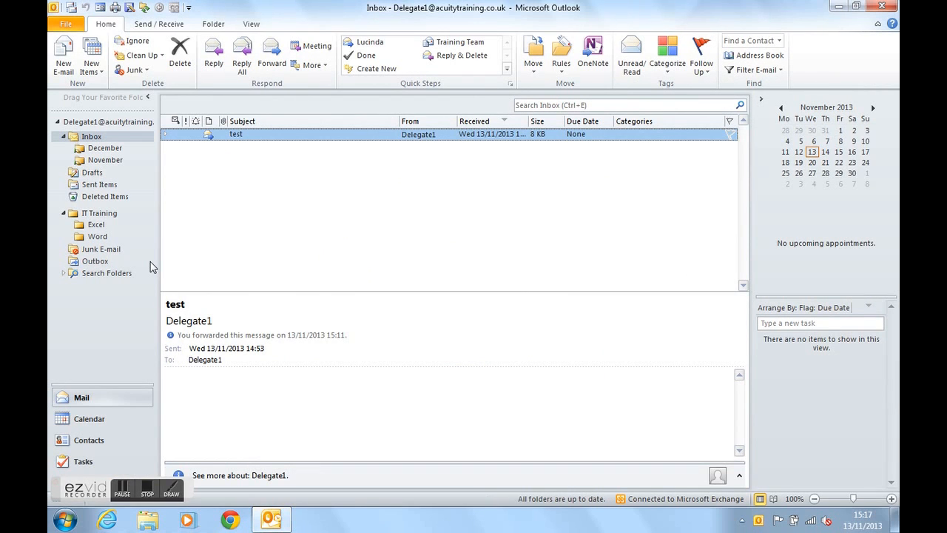
pyautogui.moveTo(796, 295)
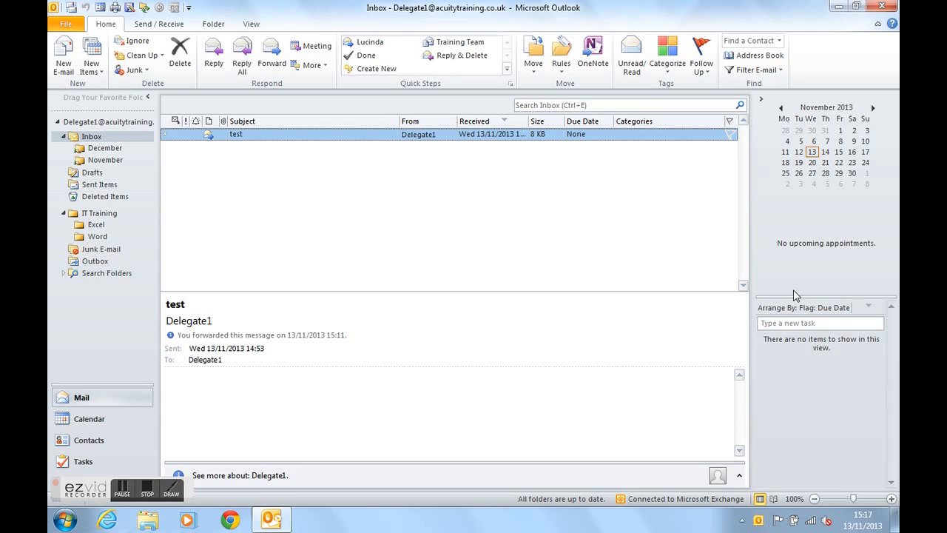
pyautogui.moveTo(840, 327)
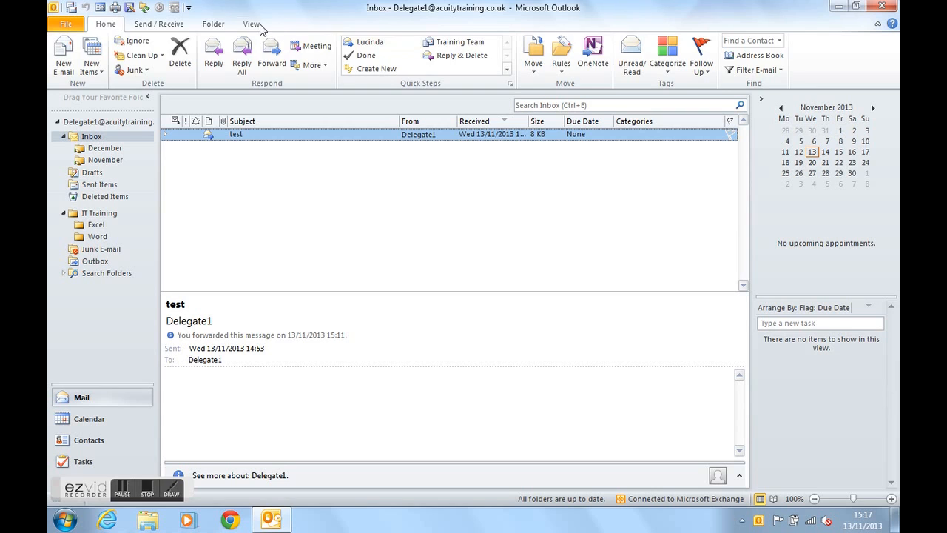
pyautogui.click(252, 23)
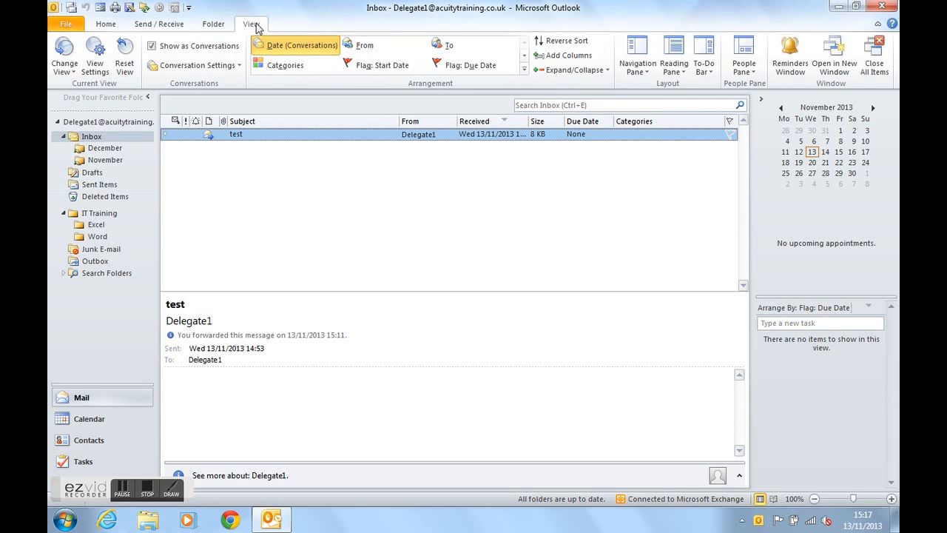
pyautogui.moveTo(675, 89)
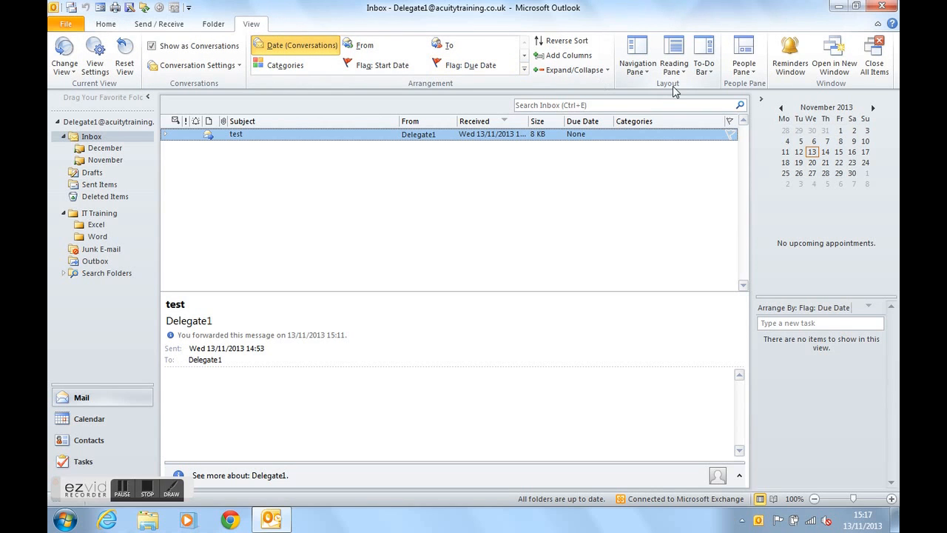
pyautogui.moveTo(705, 57)
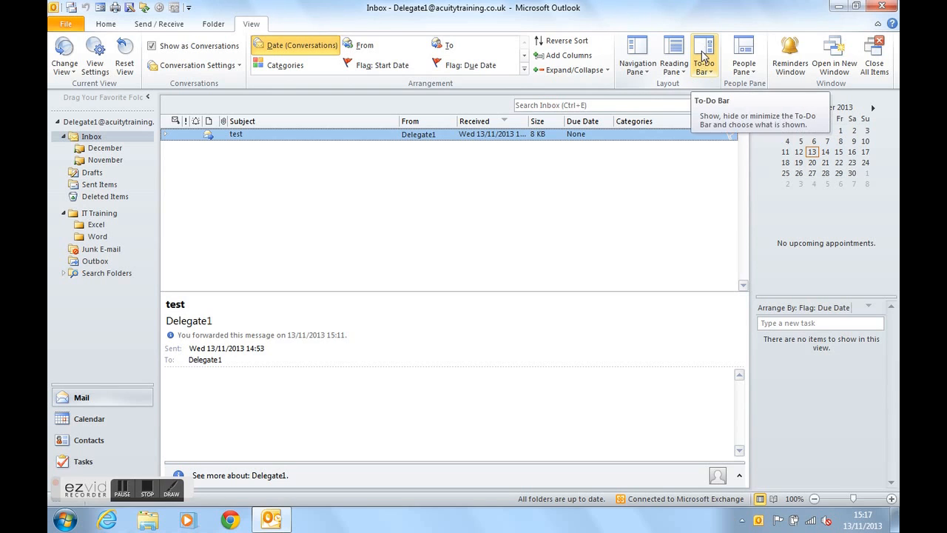
pyautogui.click(705, 53)
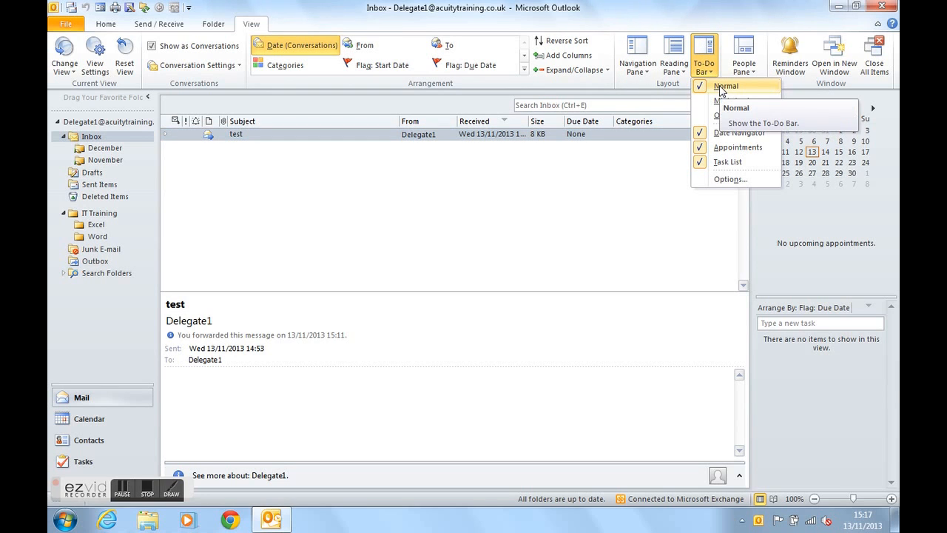
pyautogui.click(732, 101)
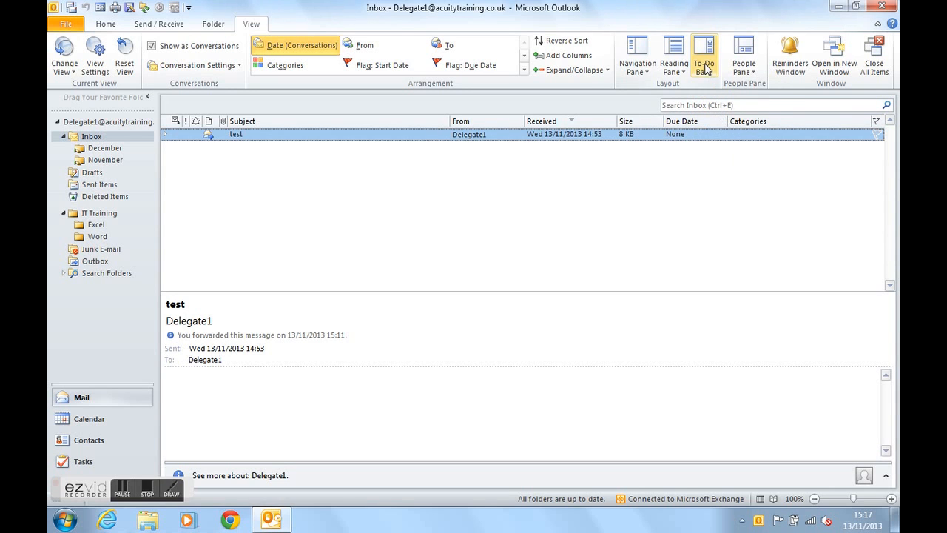
pyautogui.click(704, 56)
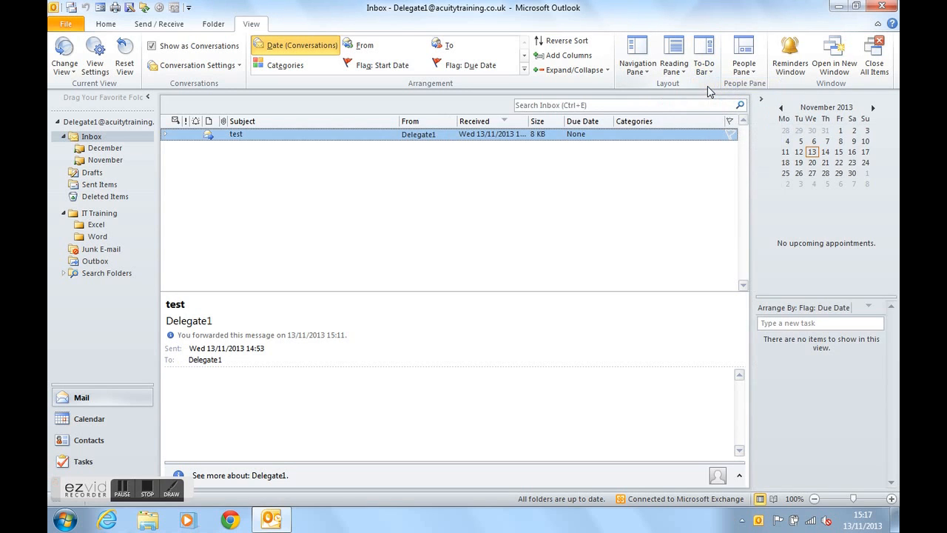
# Remove the Date Navigator from the To-Do Bar and put it back
pyautogui.click(704, 56)
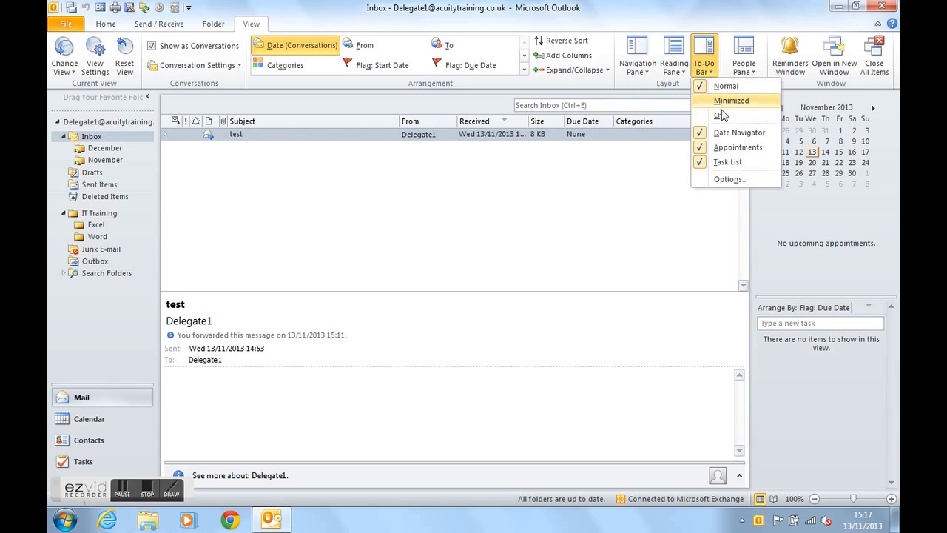
pyautogui.moveTo(738, 132)
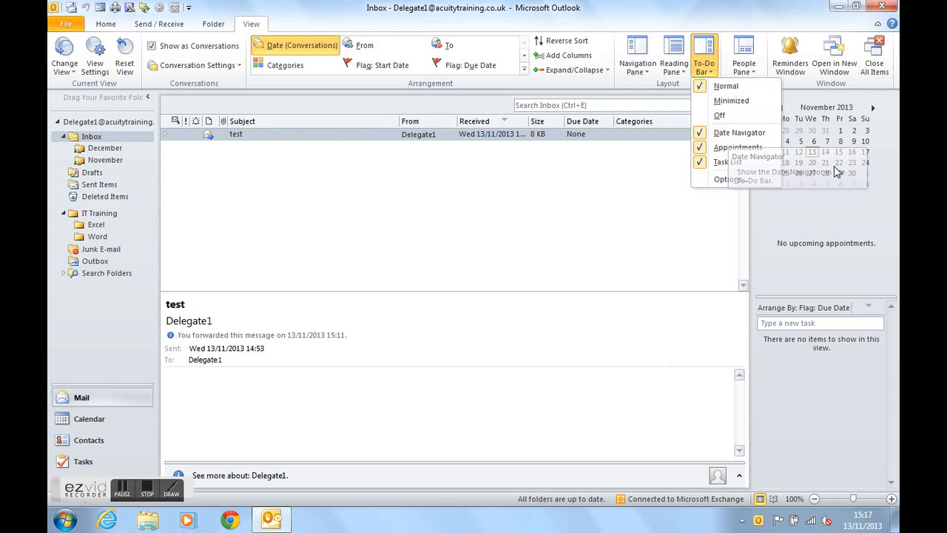
pyautogui.moveTo(738, 133)
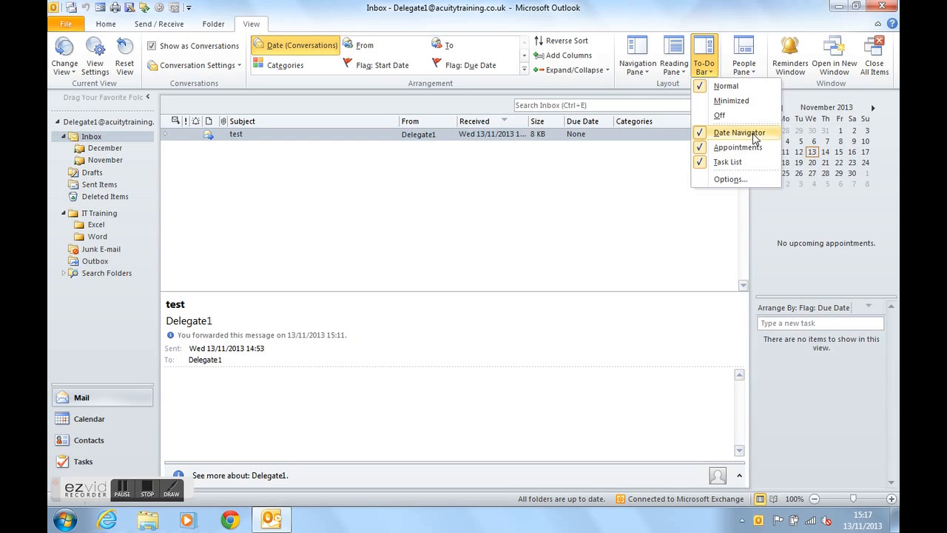
pyautogui.click(738, 132)
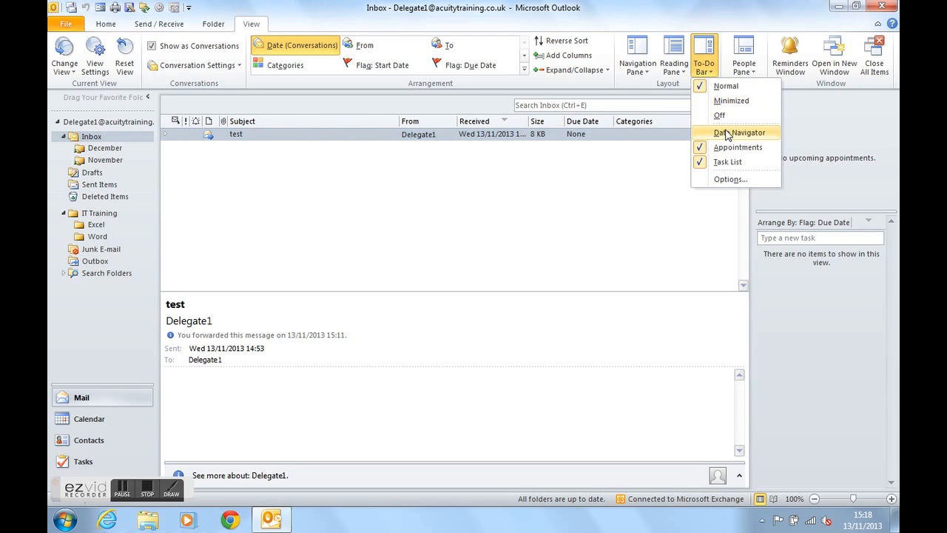
pyautogui.click(737, 131)
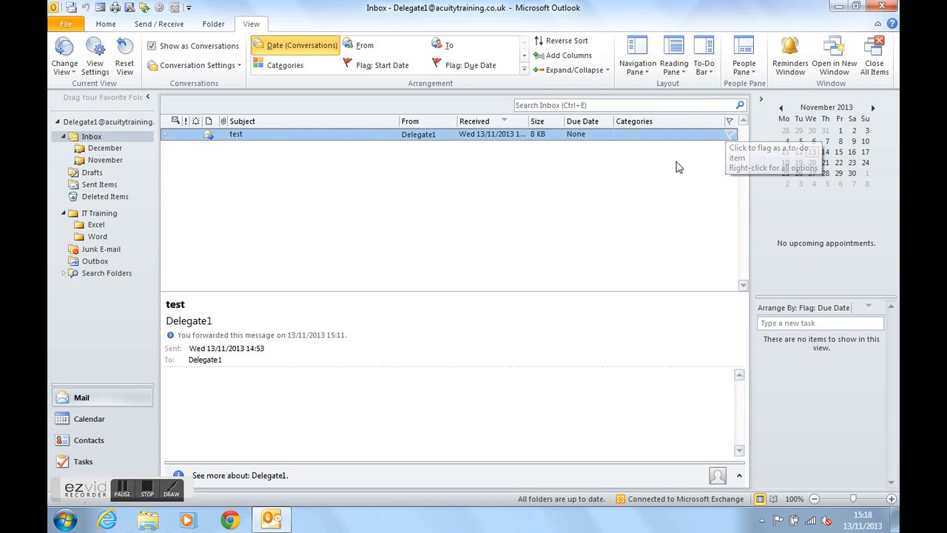
# View 14 November in the Calendar from the date navigator, then return to Mail
pyautogui.click(826, 151)
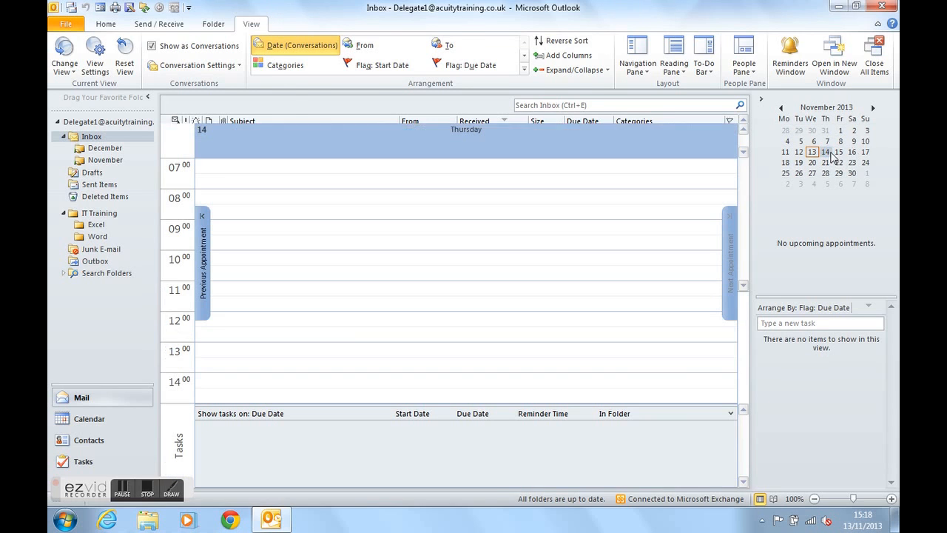
pyautogui.click(88, 418)
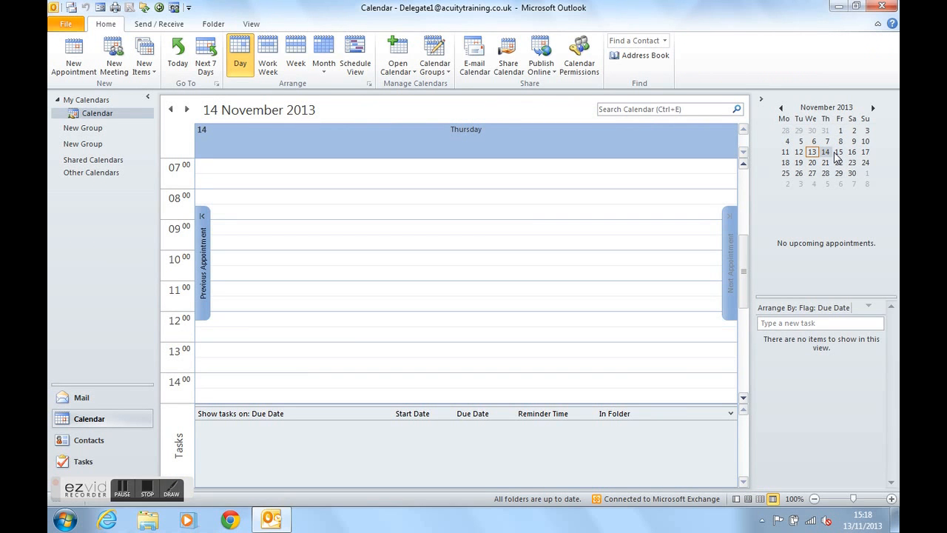
pyautogui.click(80, 397)
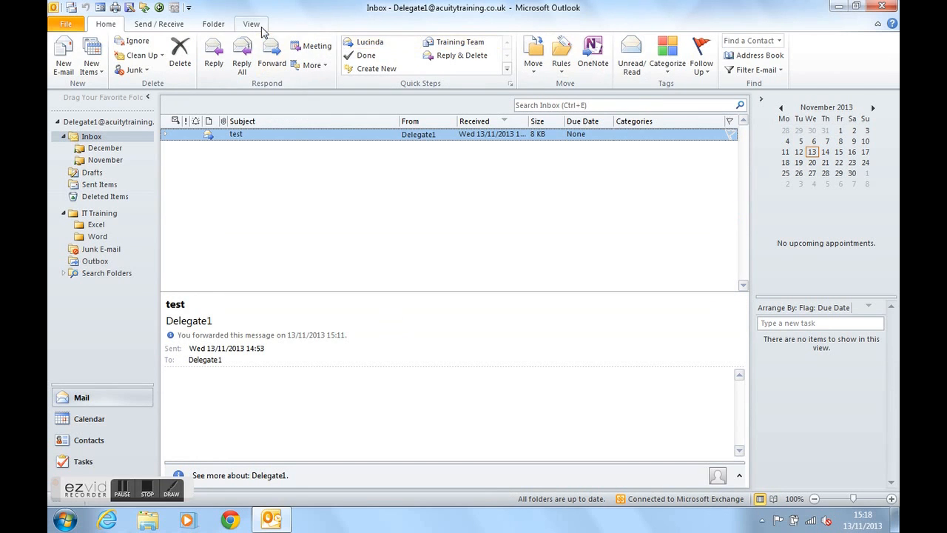
# Remove the Appointments section from the To-Do Bar and show it again
pyautogui.click(704, 56)
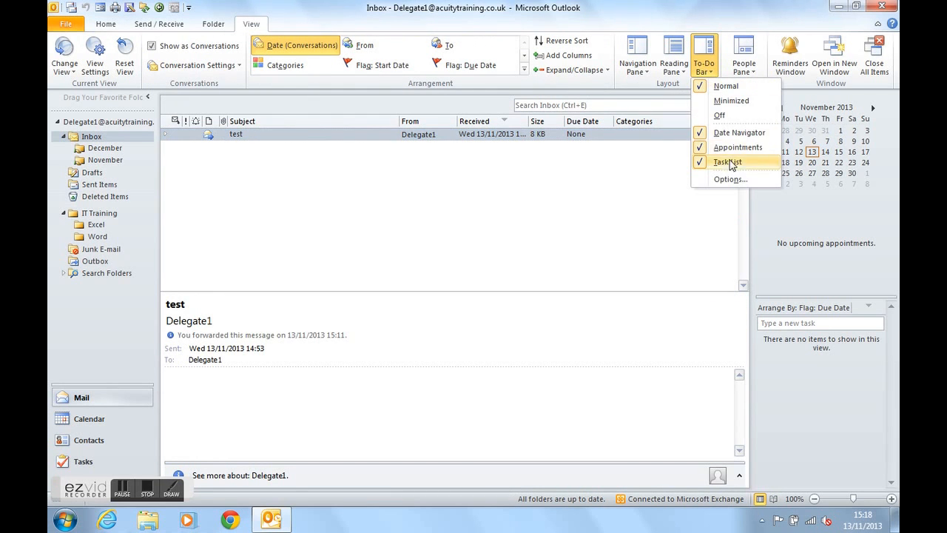
pyautogui.click(726, 161)
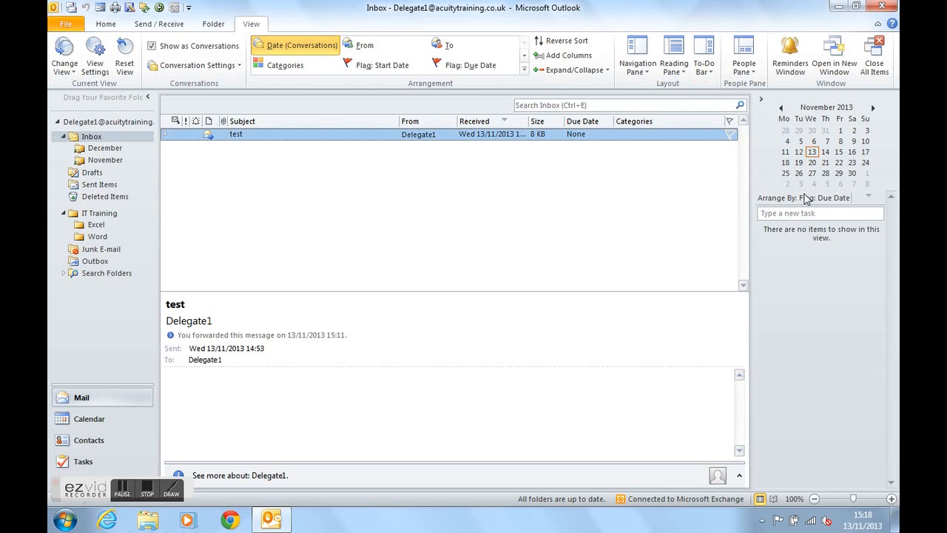
pyautogui.moveTo(643, 231)
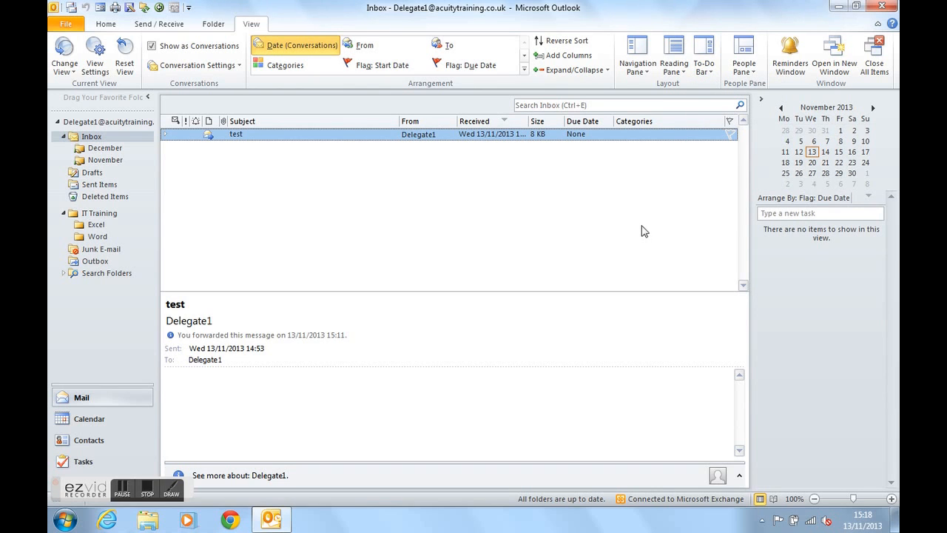
pyautogui.click(704, 56)
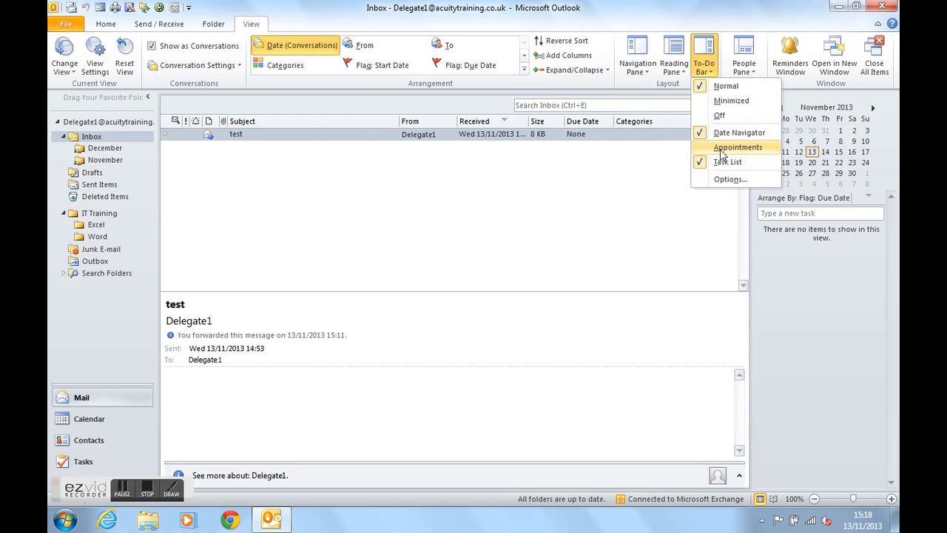
pyautogui.click(737, 146)
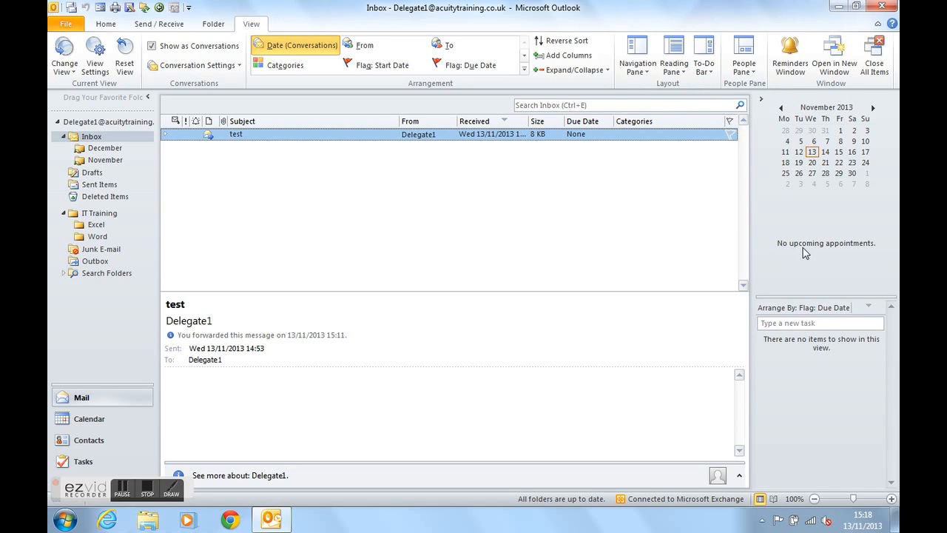
pyautogui.moveTo(813, 219)
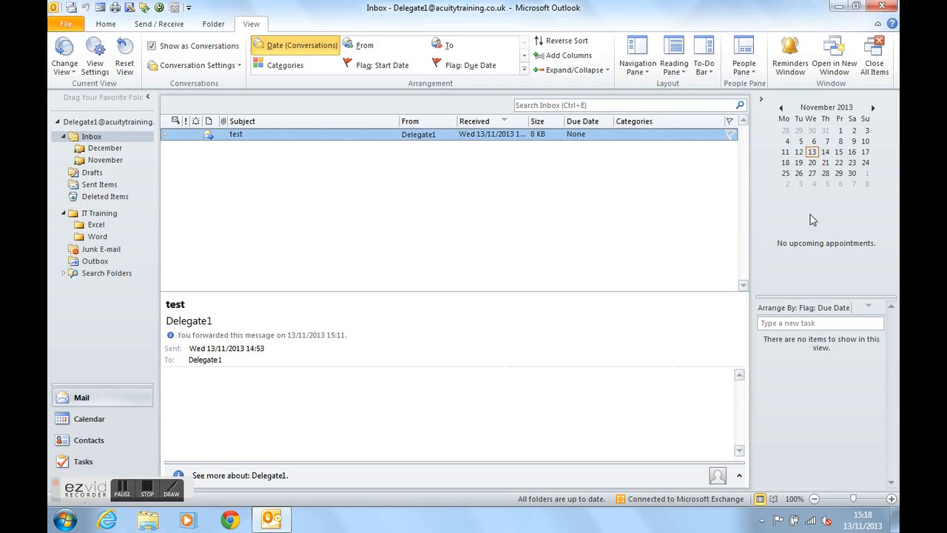
pyautogui.moveTo(720, 104)
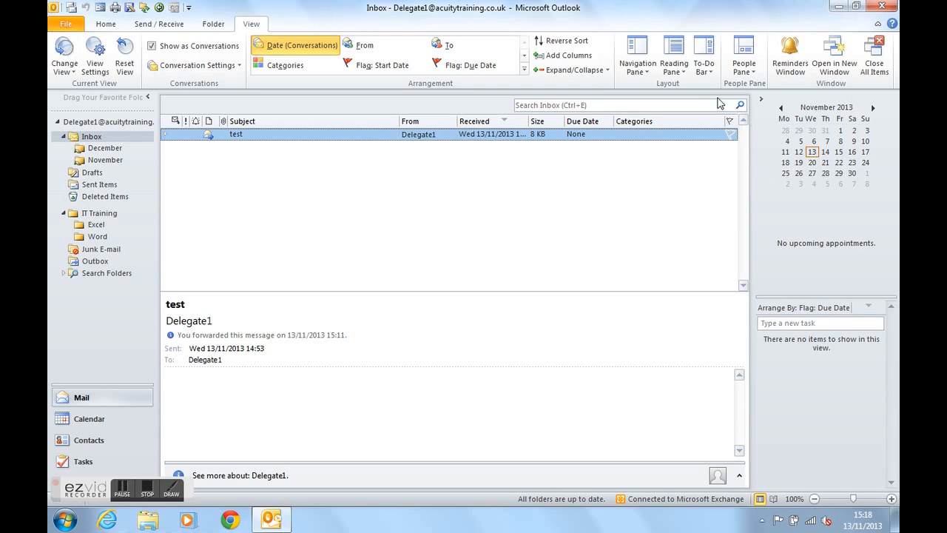
# Remove the Task List from the To-Do Bar and tick it on again under the appointments
pyautogui.click(704, 54)
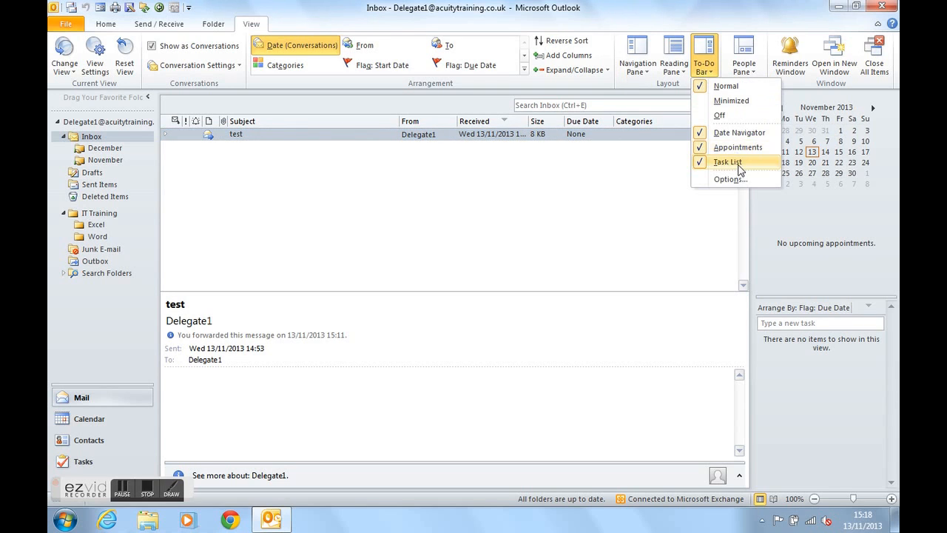
pyautogui.click(727, 161)
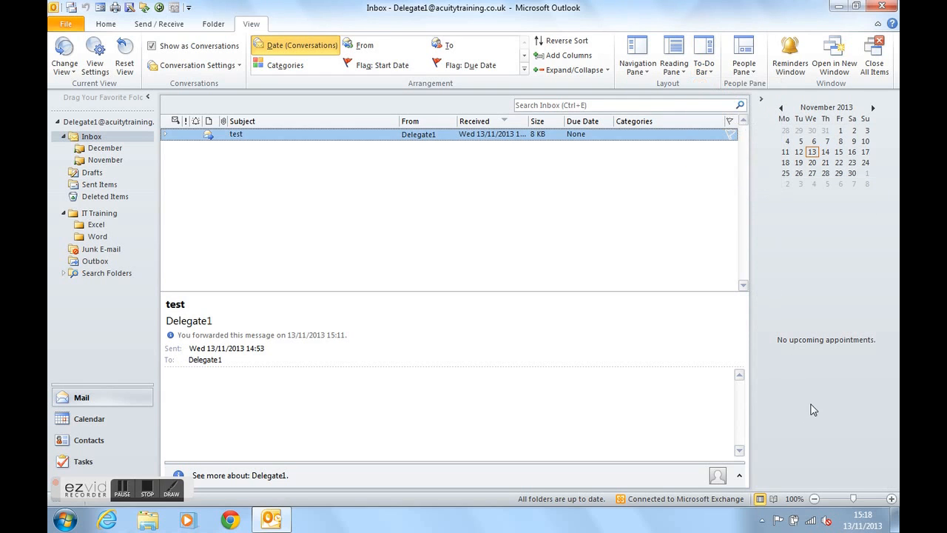
pyautogui.moveTo(812, 417)
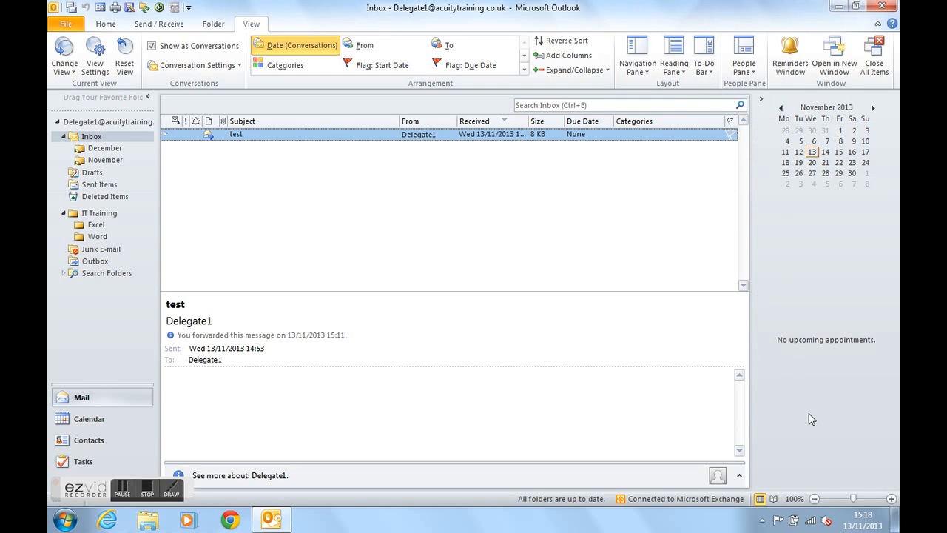
pyautogui.click(704, 57)
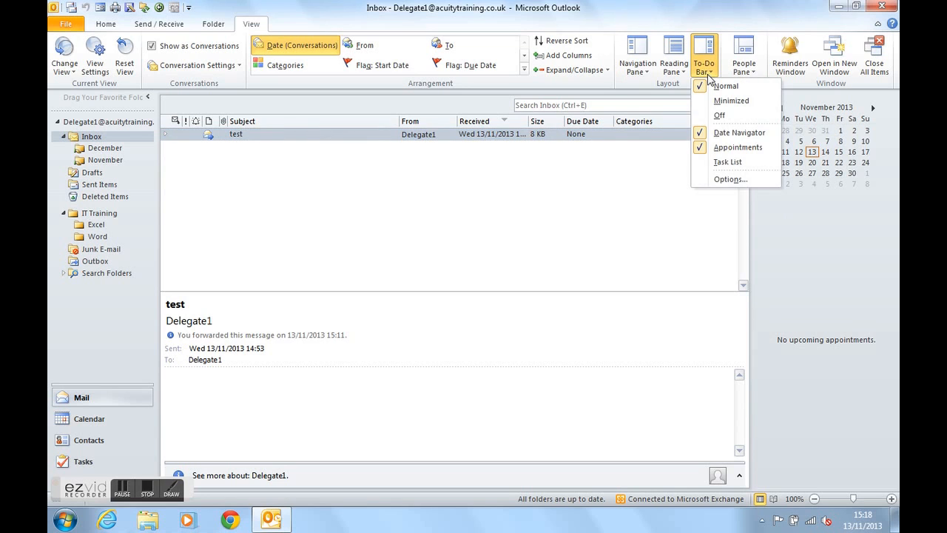
pyautogui.moveTo(731, 100)
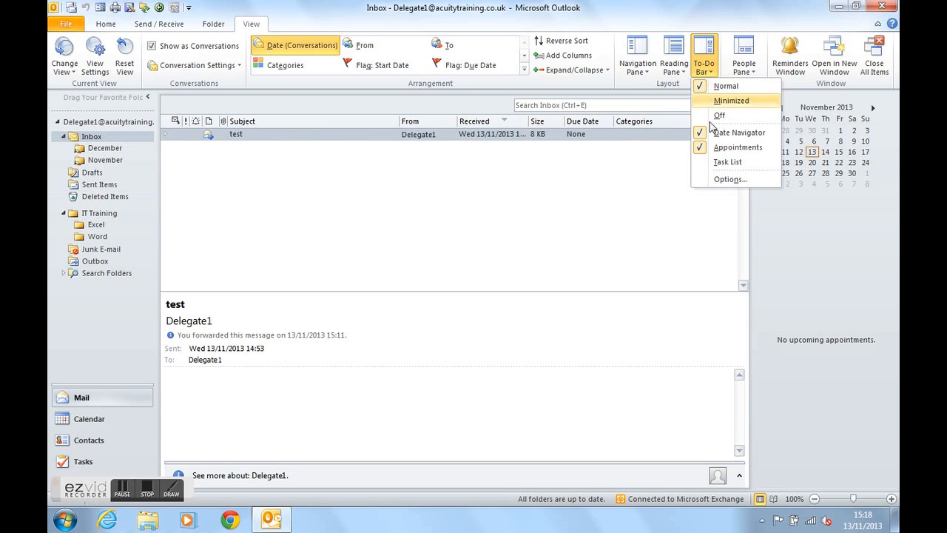
pyautogui.click(731, 101)
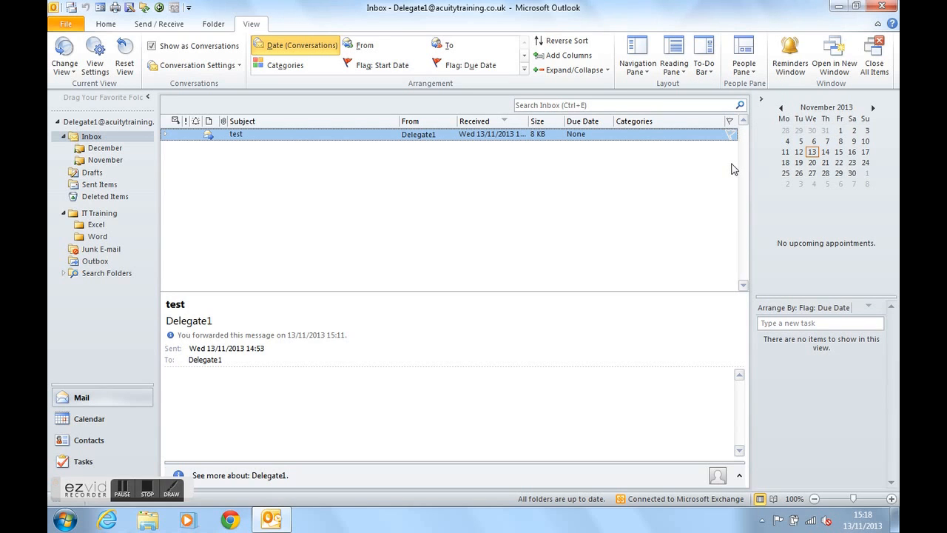
pyautogui.moveTo(821, 139)
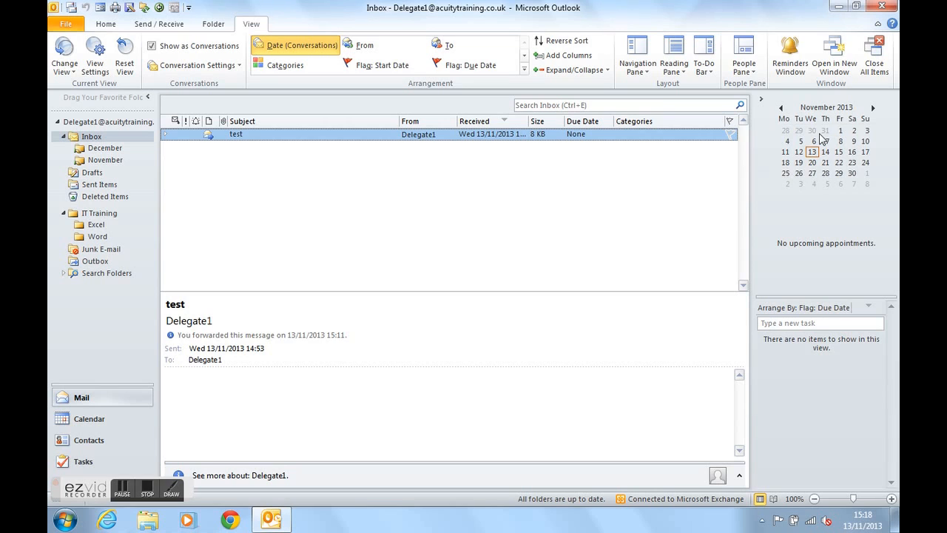
pyautogui.moveTo(844, 271)
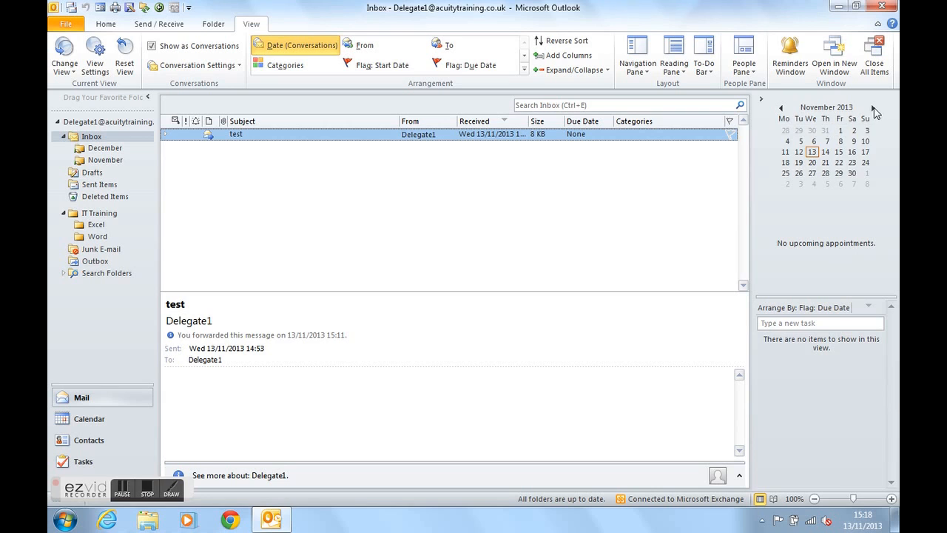
pyautogui.moveTo(805, 112)
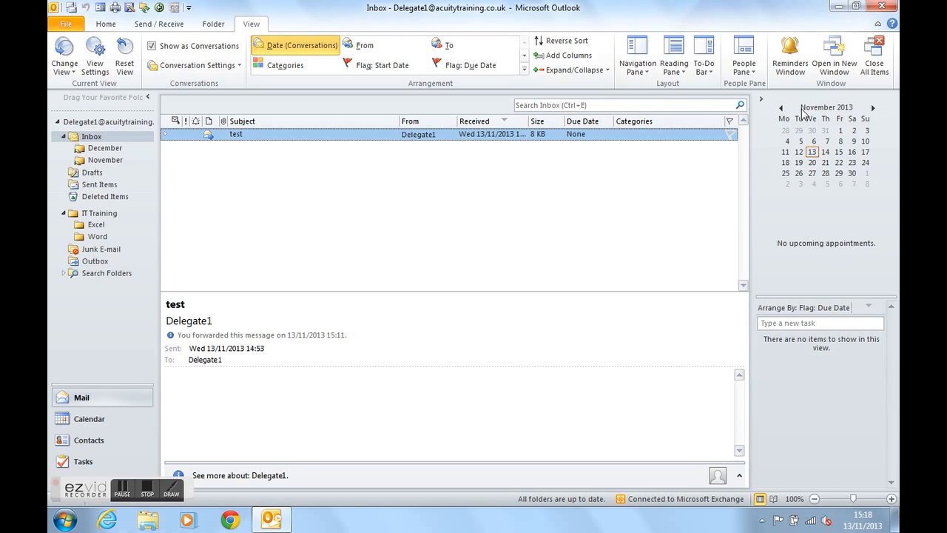
pyautogui.moveTo(875, 112)
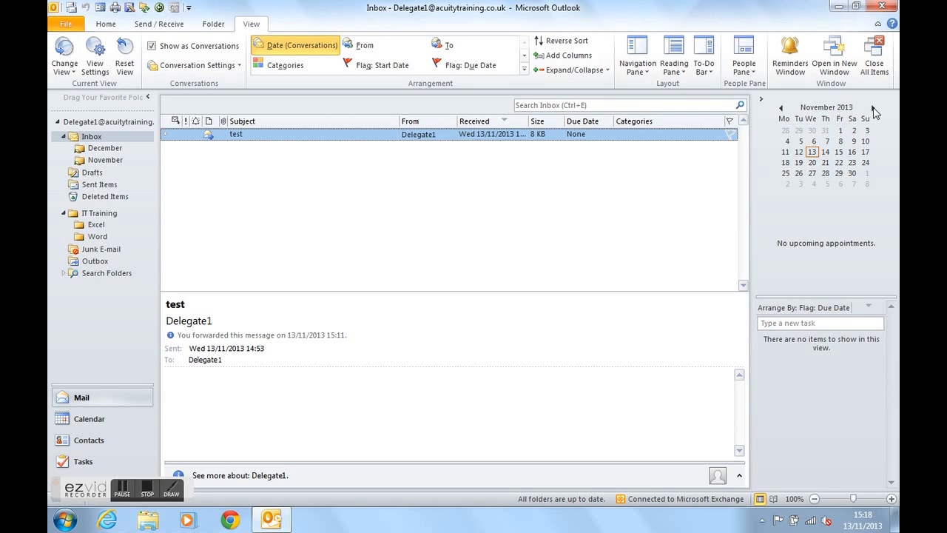
# Browse the date navigator to 12 December, then open 14 November 2013 in Day view
pyautogui.click(873, 107)
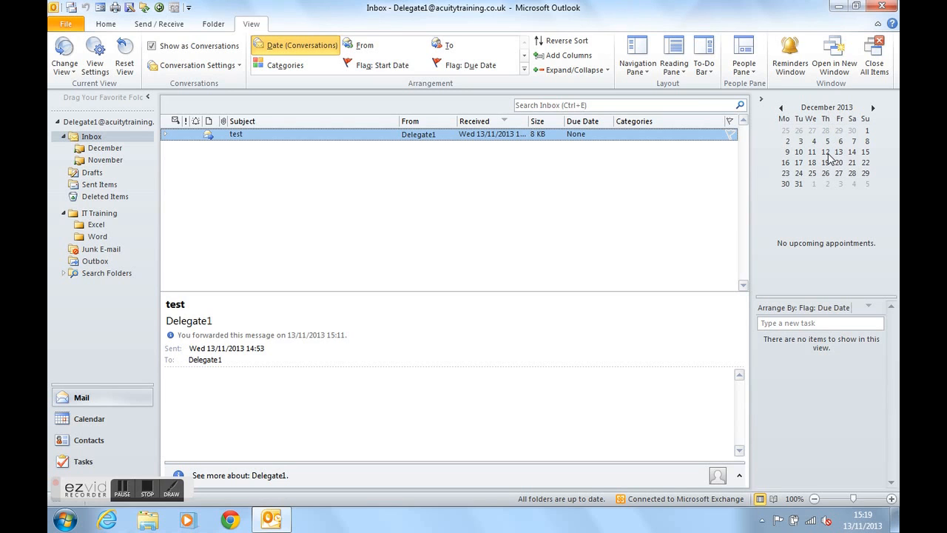
pyautogui.click(89, 417)
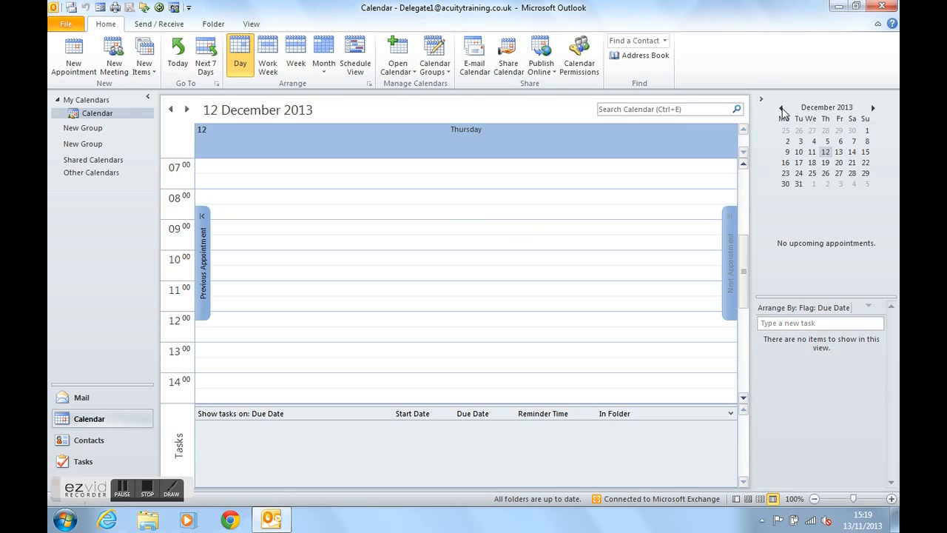
pyautogui.click(781, 107)
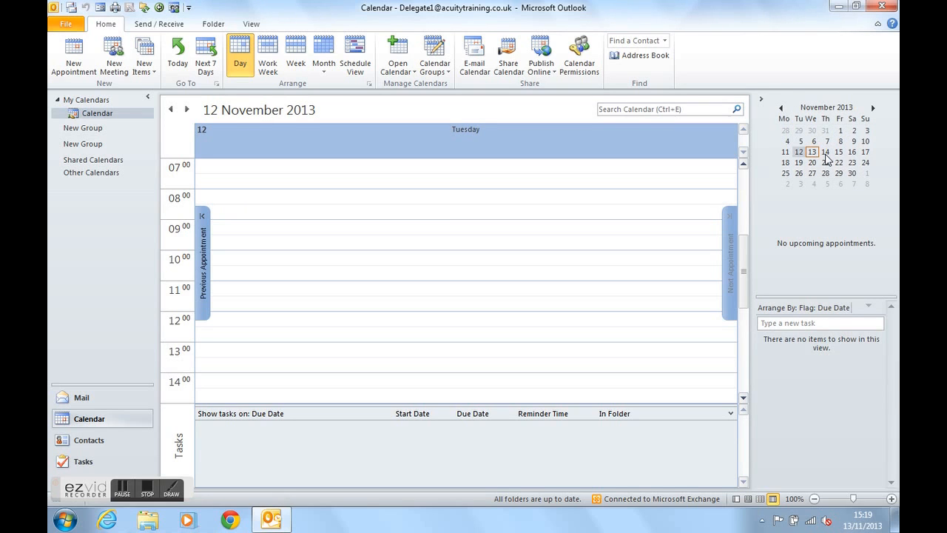
pyautogui.click(826, 151)
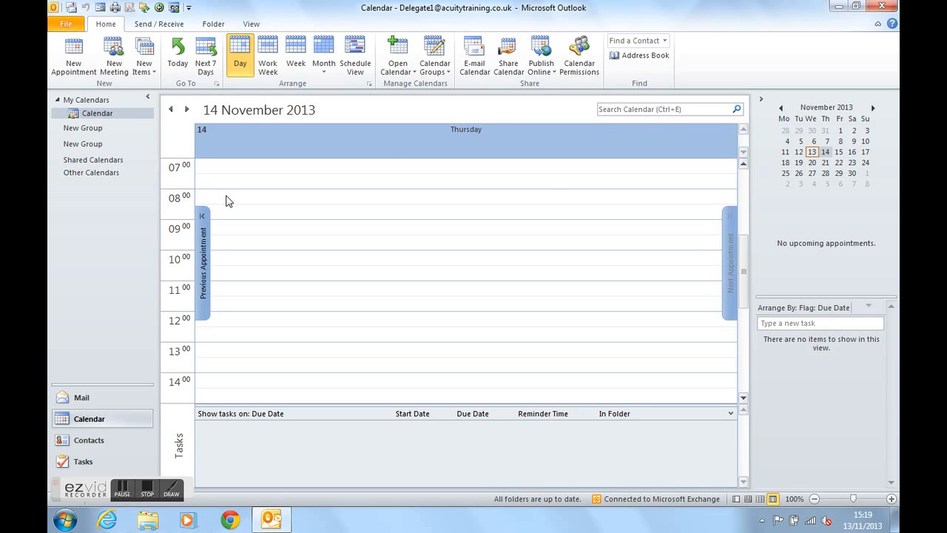
# Create an 'IT Training course' appointment at 08:00 and stretch it to end at 14:00
pyautogui.click(228, 199)
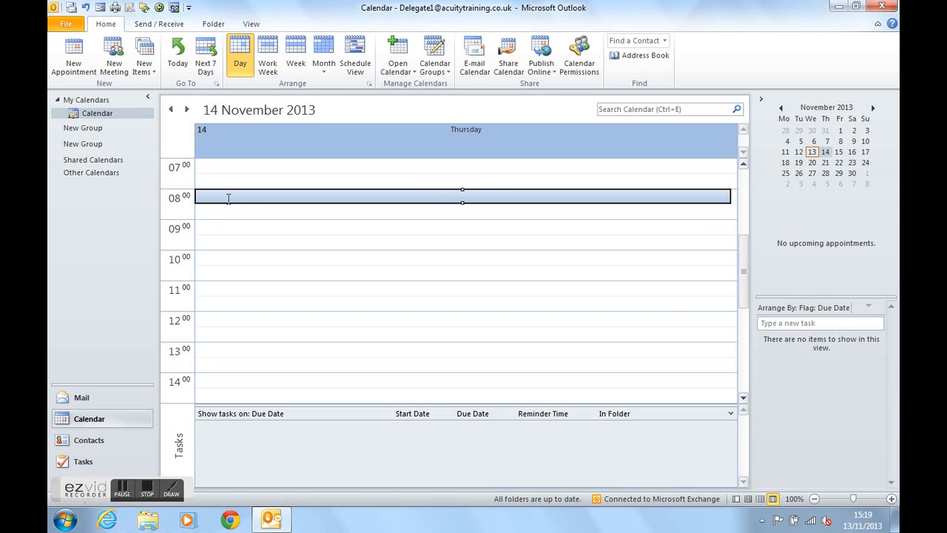
pyautogui.write('IT')
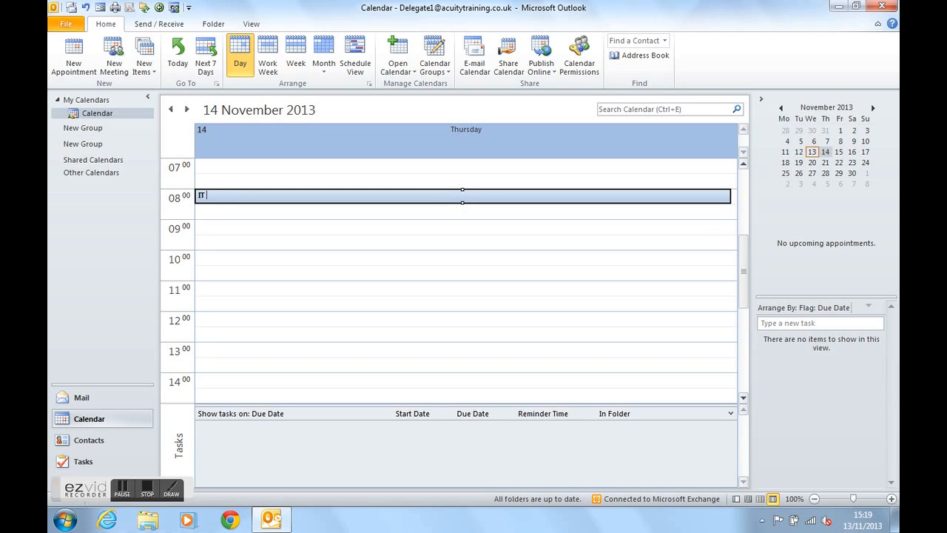
pyautogui.write('T')
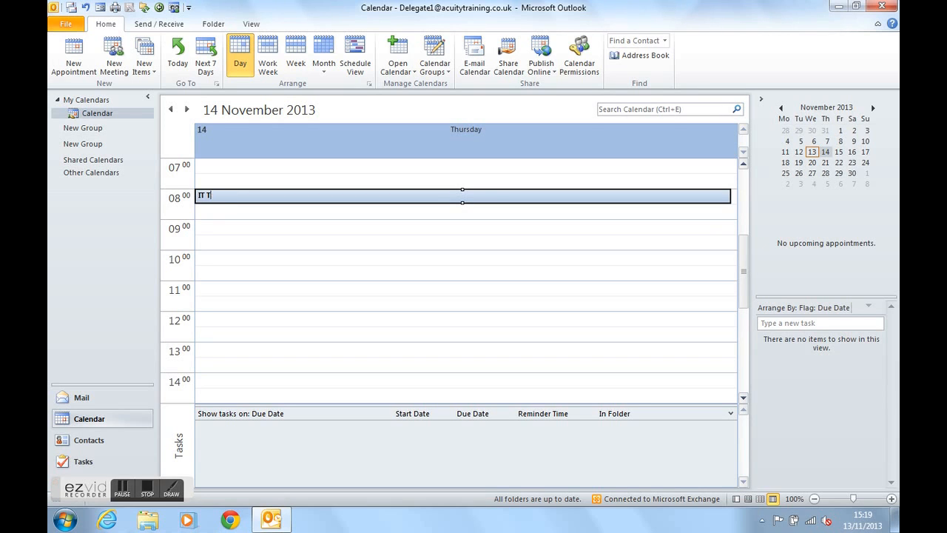
pyautogui.write('raining')
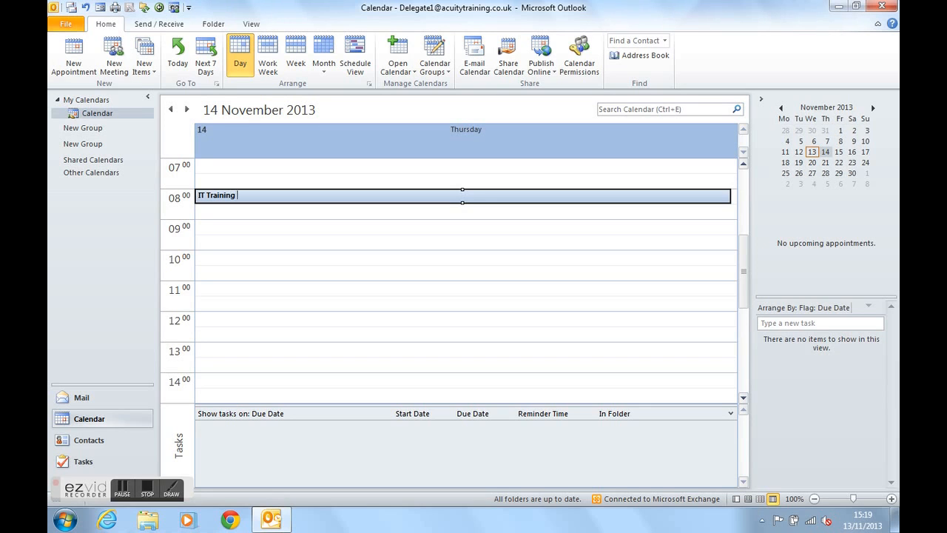
pyautogui.write('course')
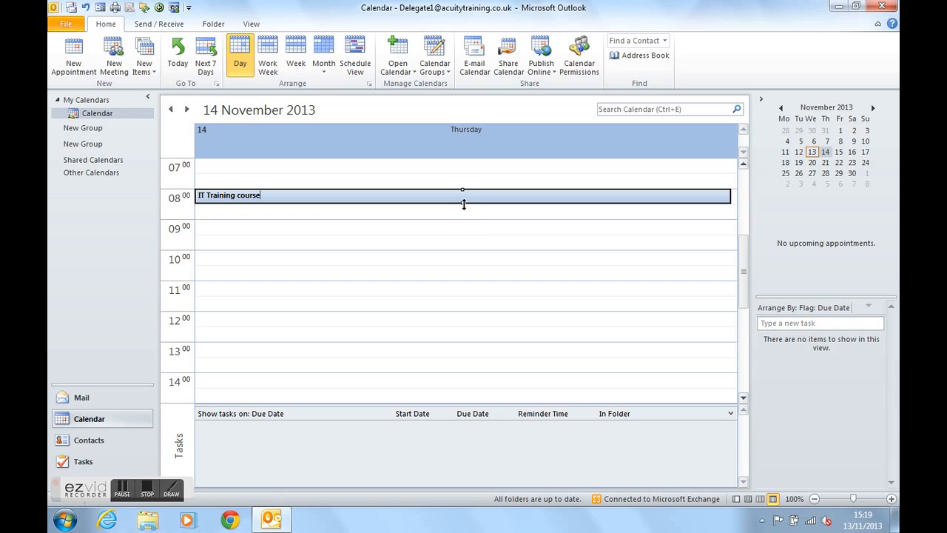
pyautogui.moveTo(462, 204); pyautogui.dragTo(462, 309)
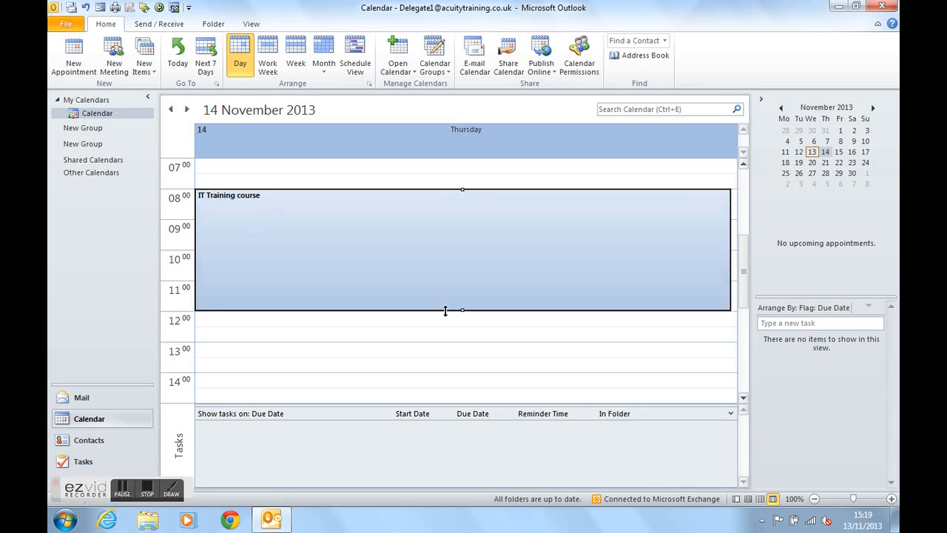
pyautogui.moveTo(462, 311); pyautogui.dragTo(462, 370)
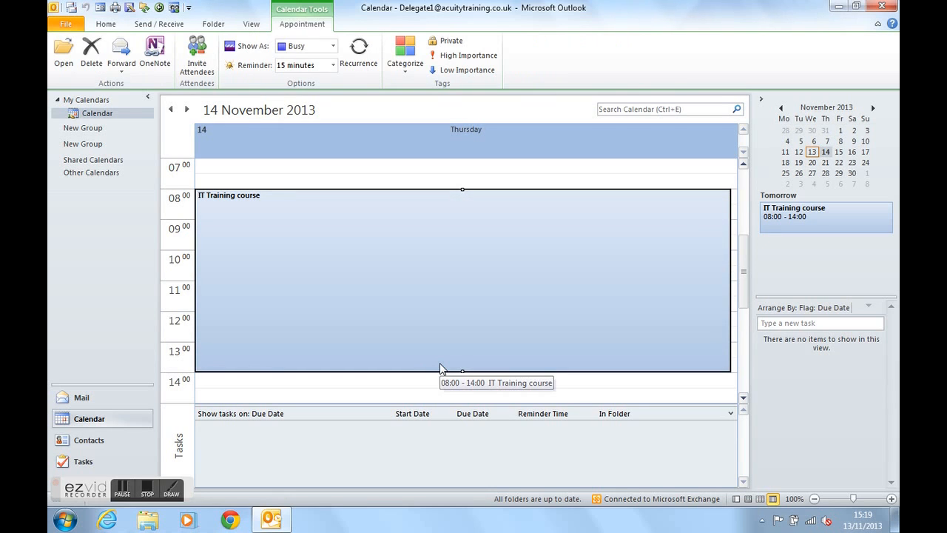
pyautogui.moveTo(832, 222)
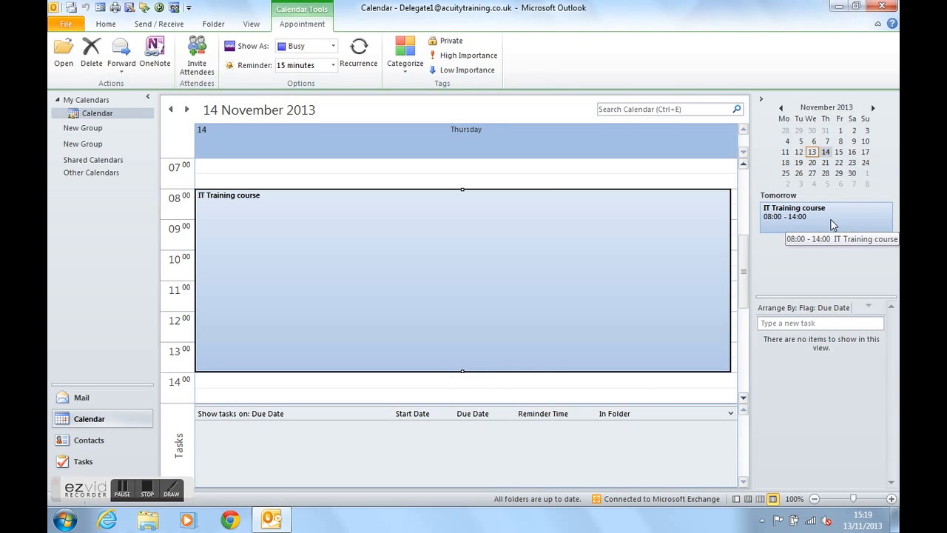
pyautogui.moveTo(819, 225)
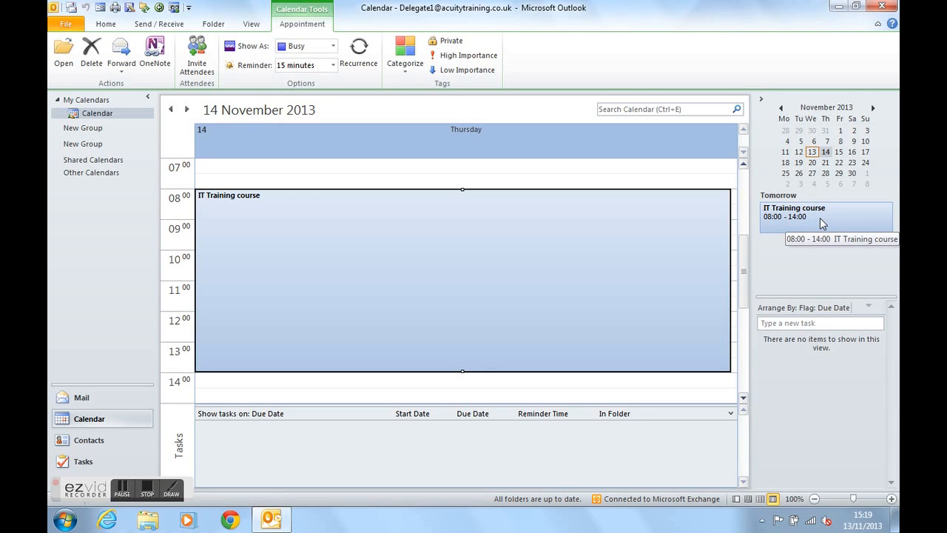
pyautogui.moveTo(830, 180)
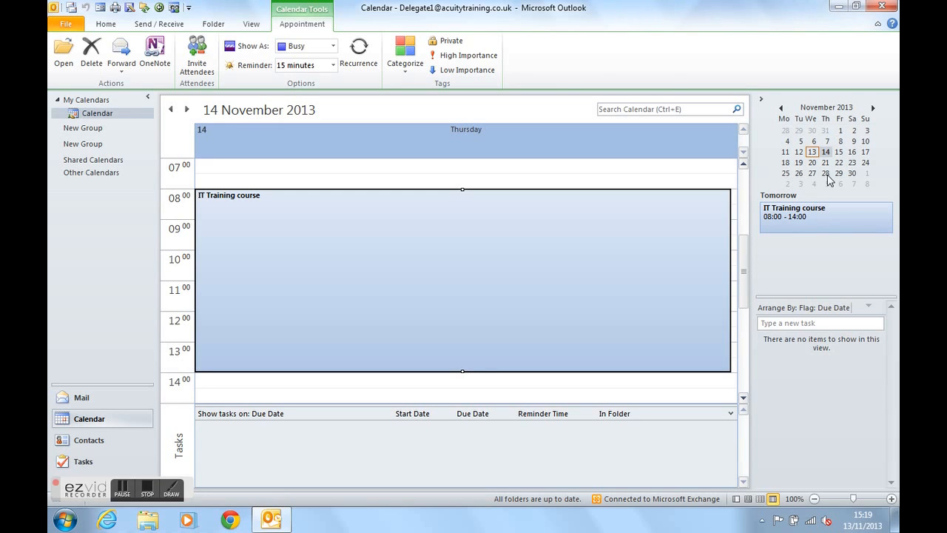
# On 28 November 2013 create a 'Word Advanced' appointment running 10:00 to 17:00
pyautogui.click(825, 173)
pyautogui.write('Word')
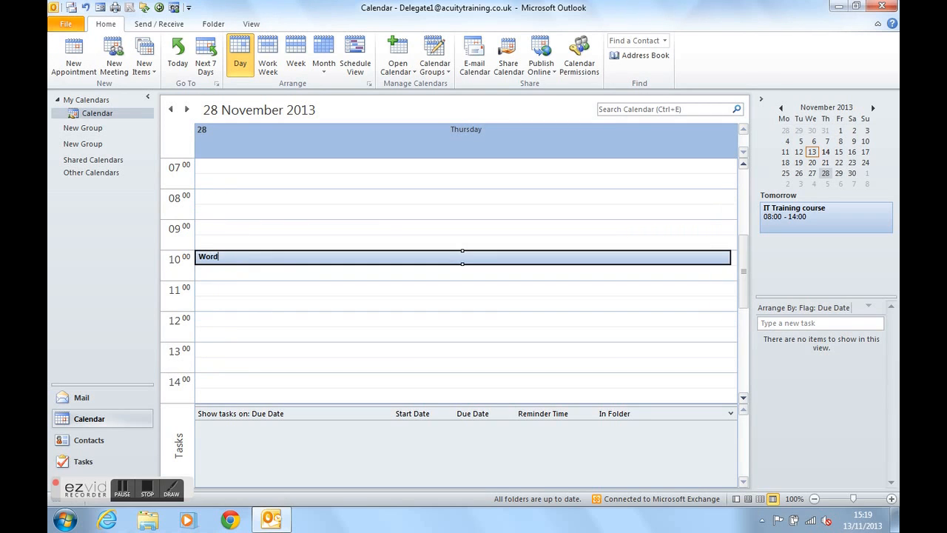
pyautogui.write('Advanced')
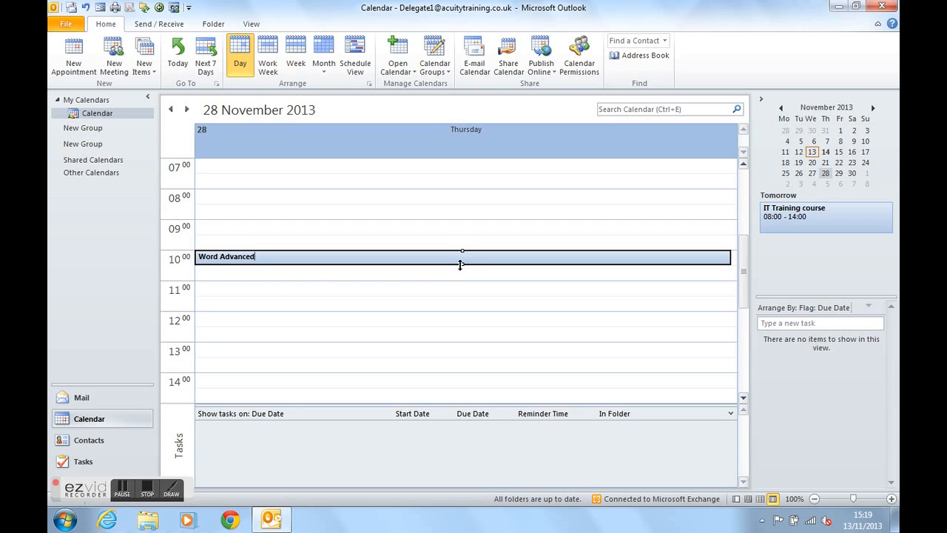
pyautogui.scroll(-3)
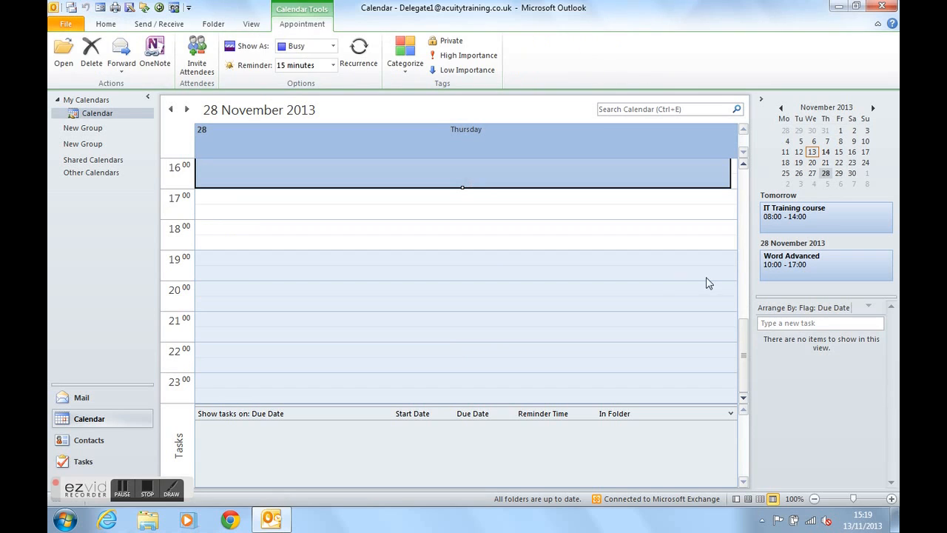
pyautogui.moveTo(802, 274)
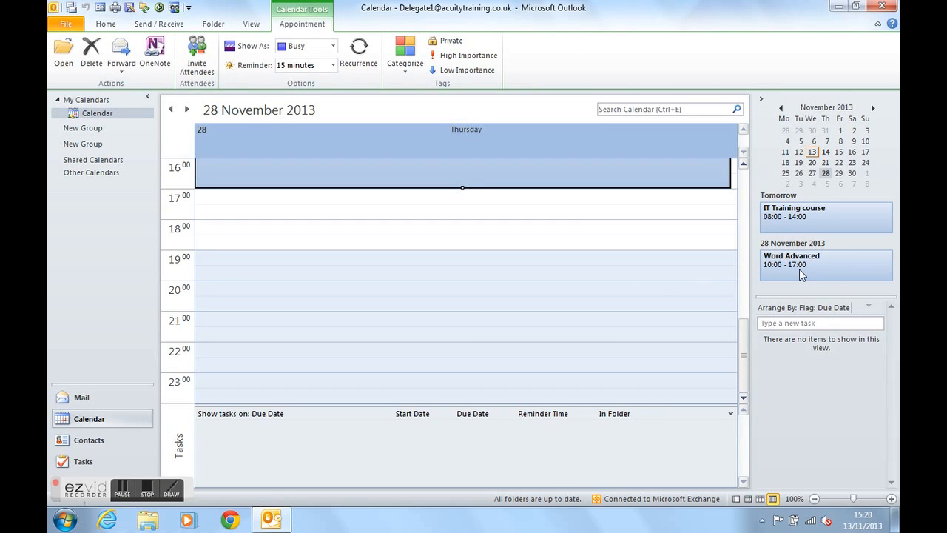
pyautogui.moveTo(802, 264)
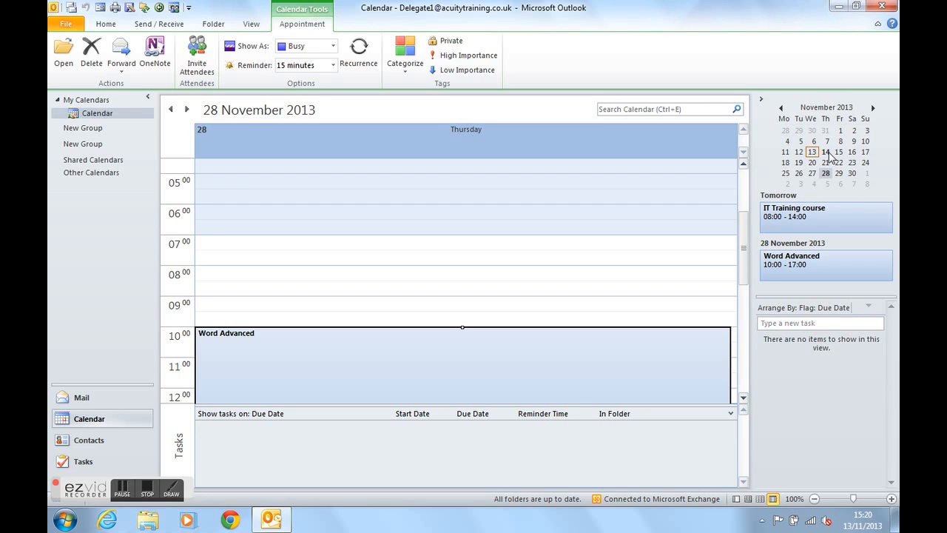
pyautogui.moveTo(832, 181)
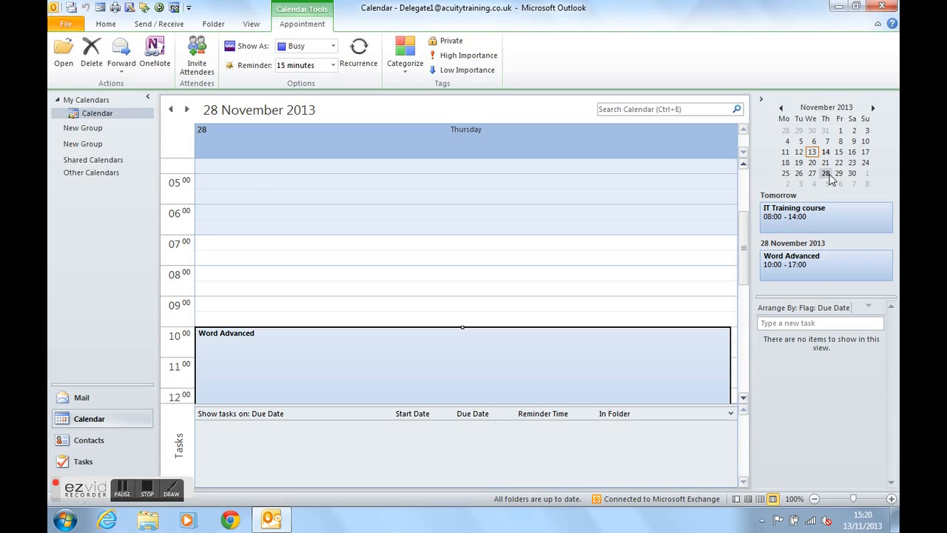
pyautogui.moveTo(805, 393)
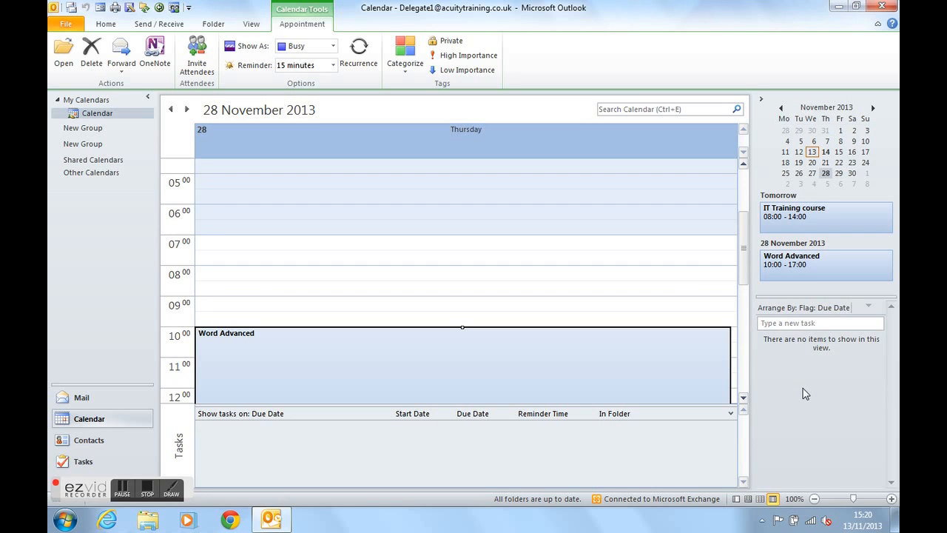
pyautogui.moveTo(83, 461)
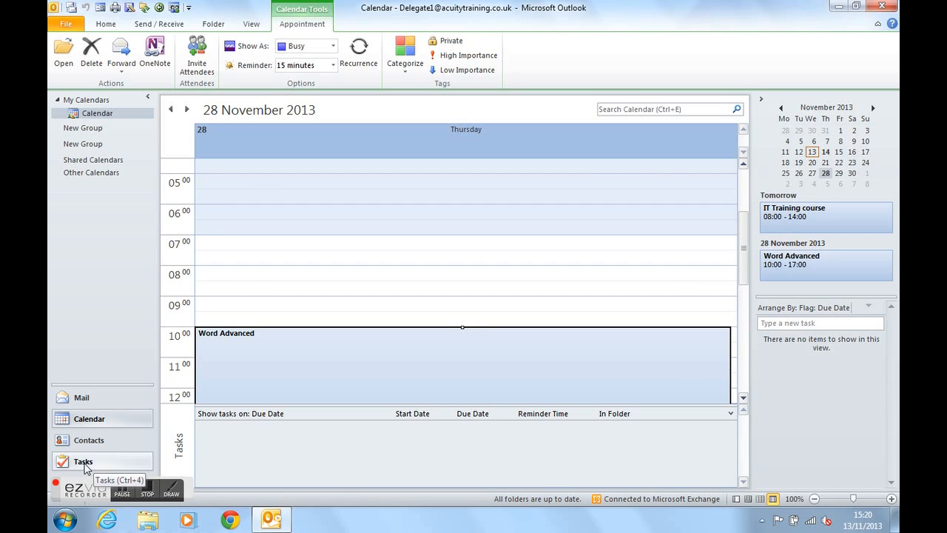
# In Tasks, create and save a task 'Create Word Training Manuals' with no due date
pyautogui.click(82, 462)
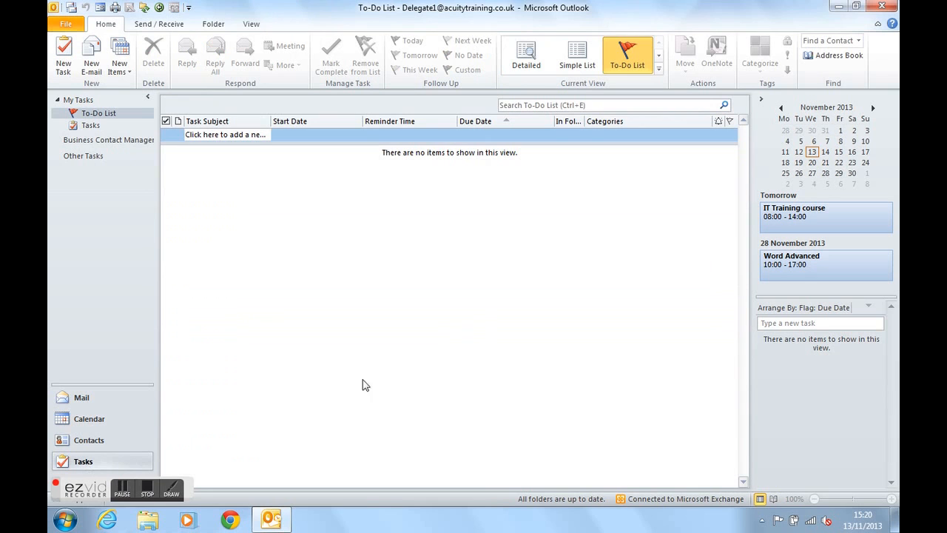
pyautogui.click(64, 56)
pyautogui.write('C')
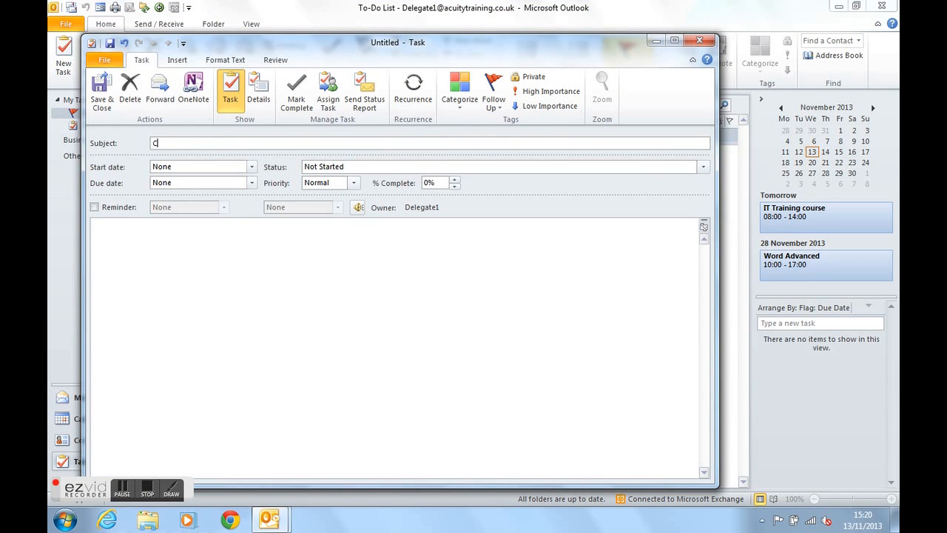
pyautogui.write('reate Word')
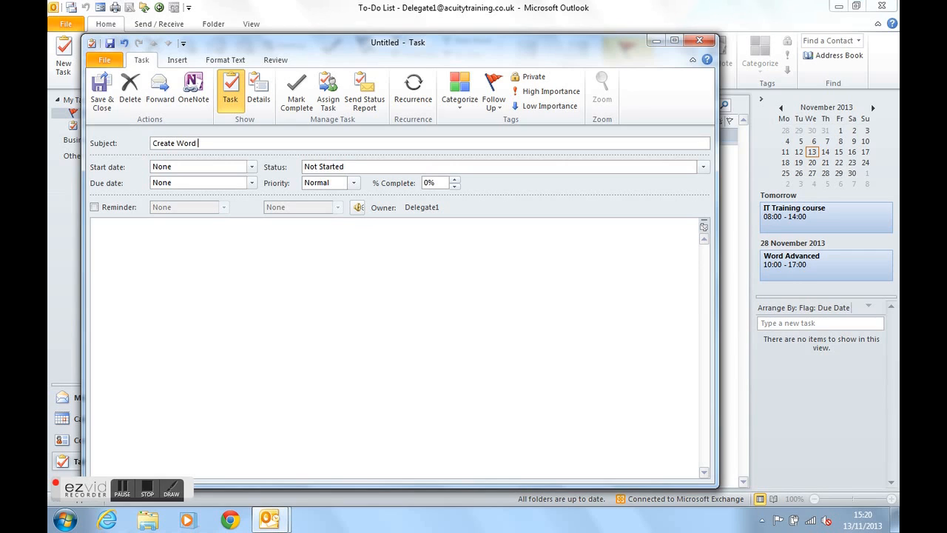
pyautogui.write('Training M')
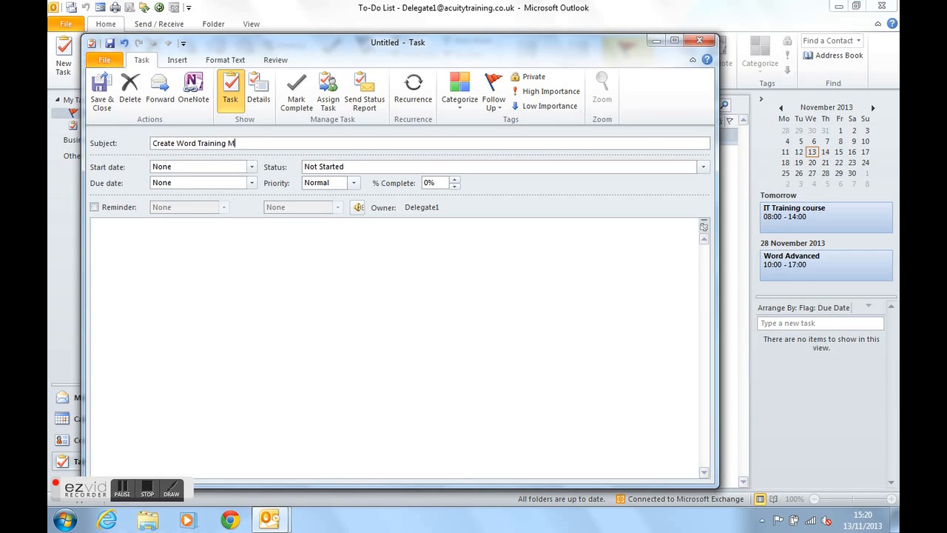
pyautogui.write('anuals')
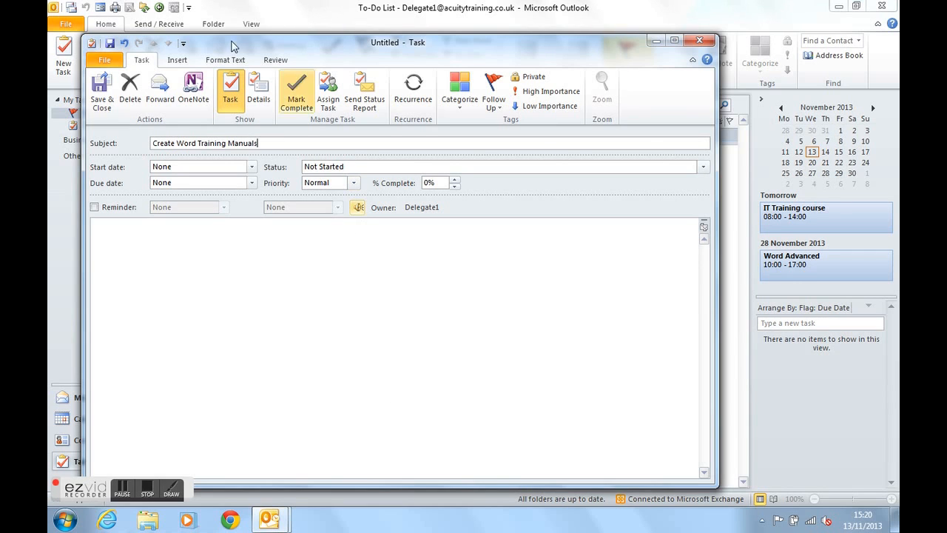
pyautogui.moveTo(100, 89)
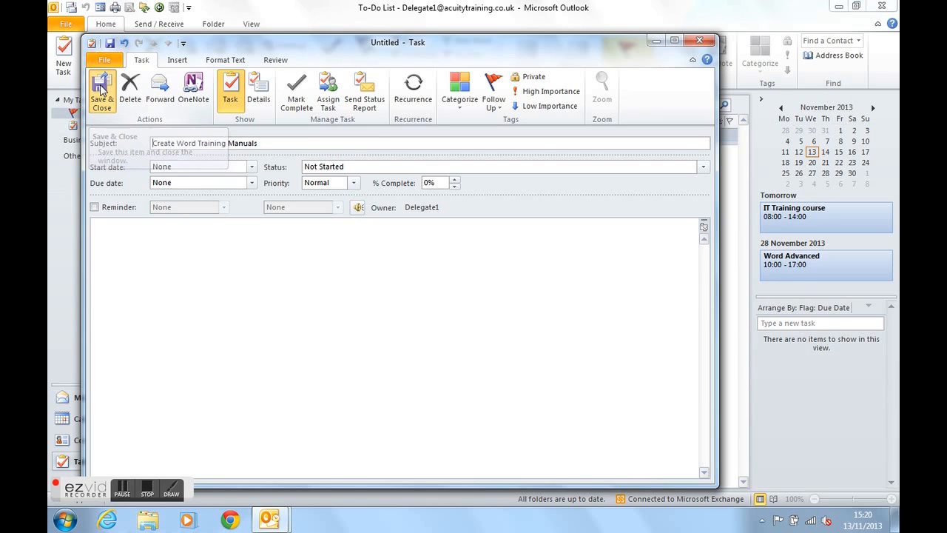
pyautogui.click(101, 92)
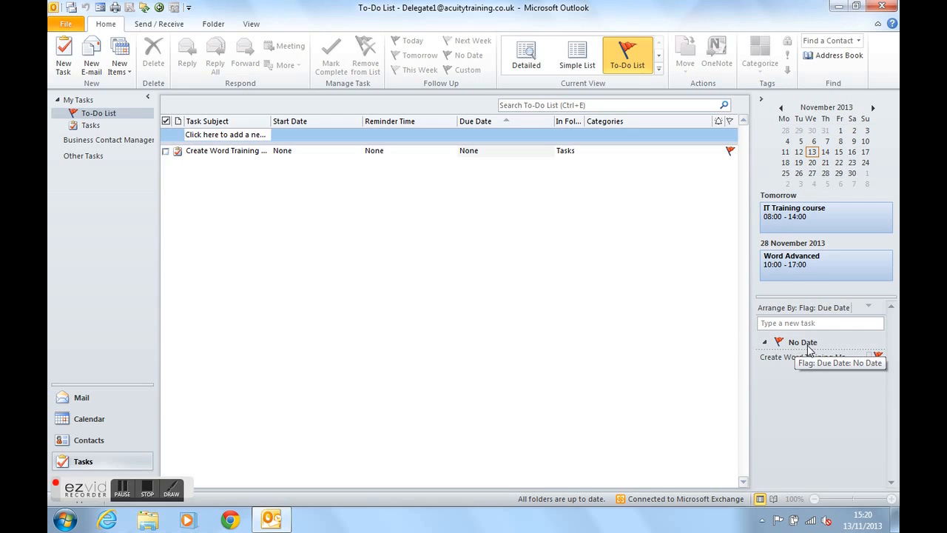
pyautogui.moveTo(805, 357)
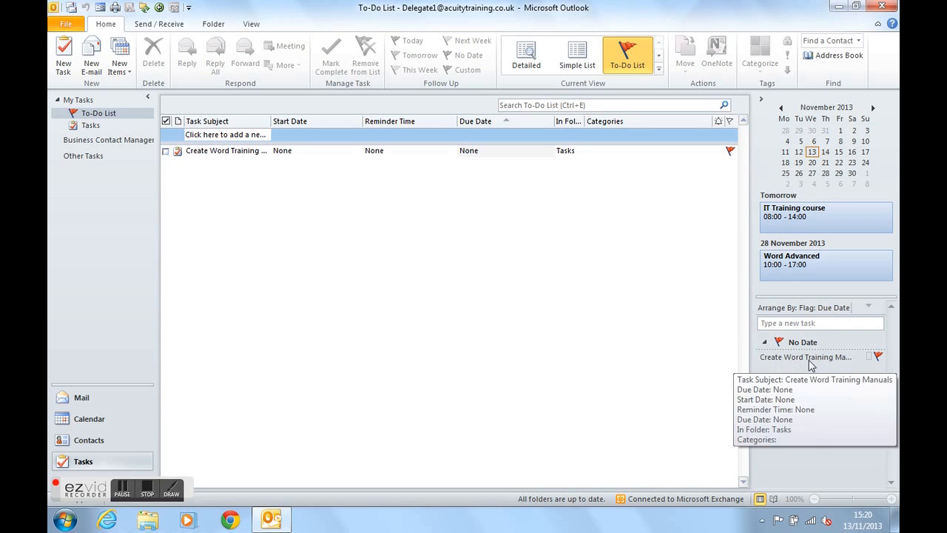
pyautogui.moveTo(695, 352)
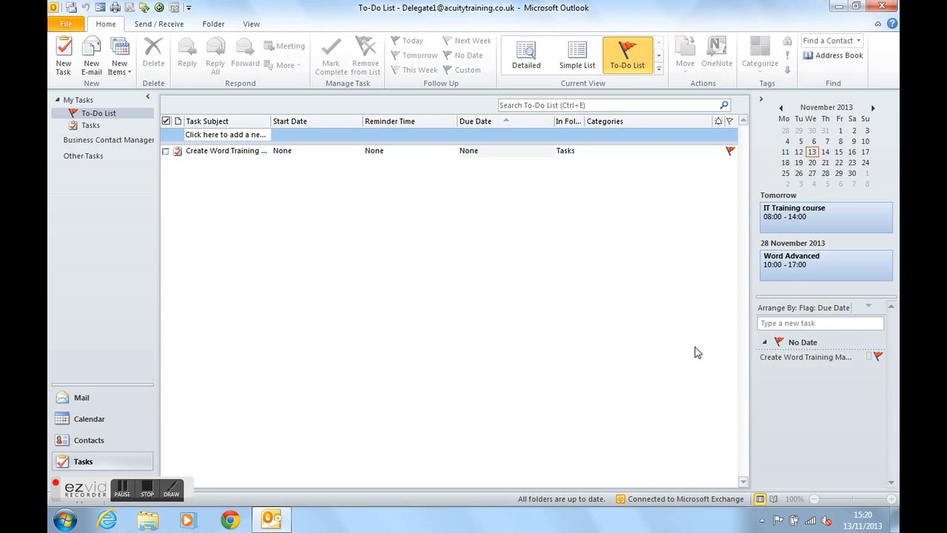
pyautogui.moveTo(787, 361)
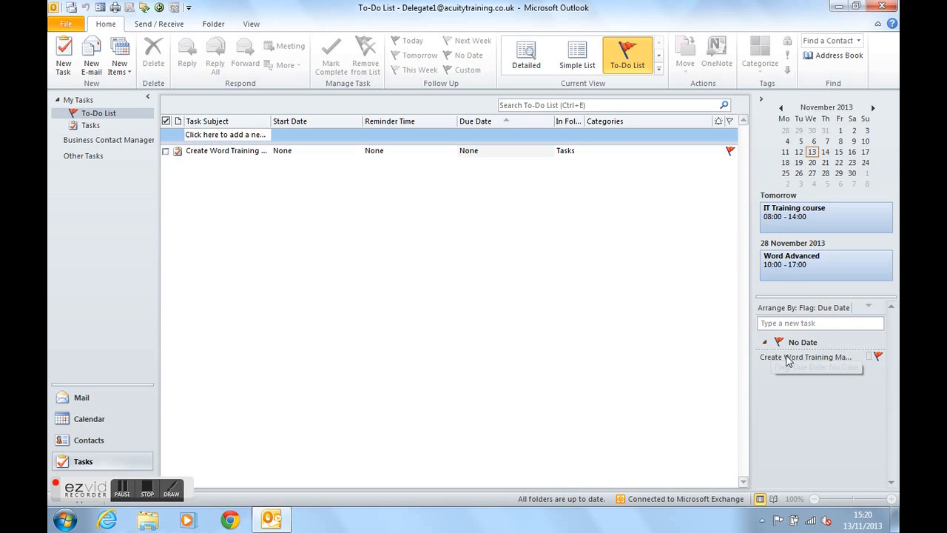
pyautogui.moveTo(796, 363)
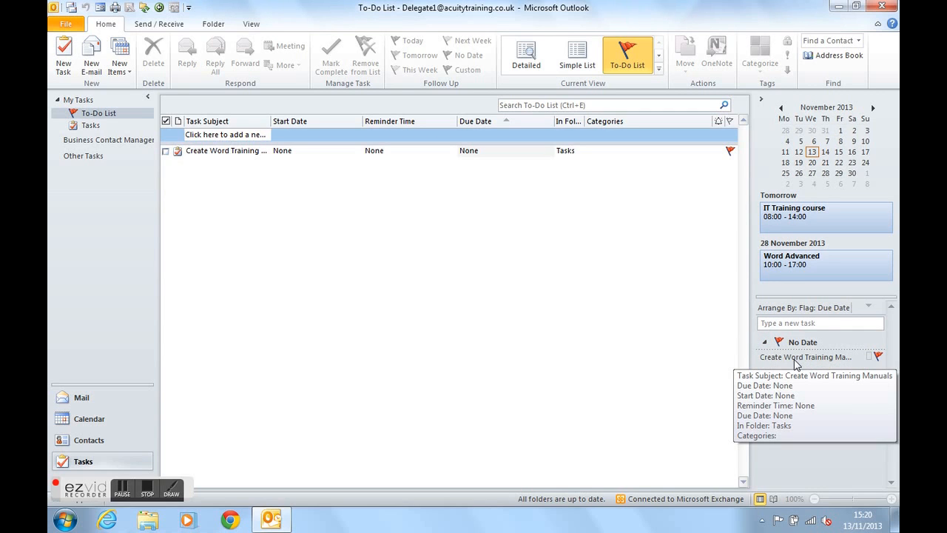
# In Mail, flag the 'test' message for follow-up Tomorrow
pyautogui.click(80, 397)
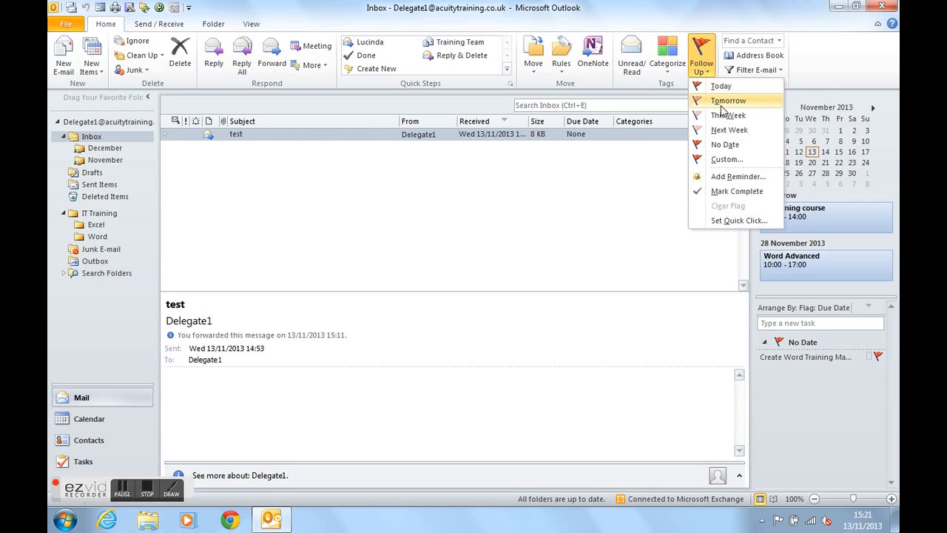
pyautogui.moveTo(722, 104)
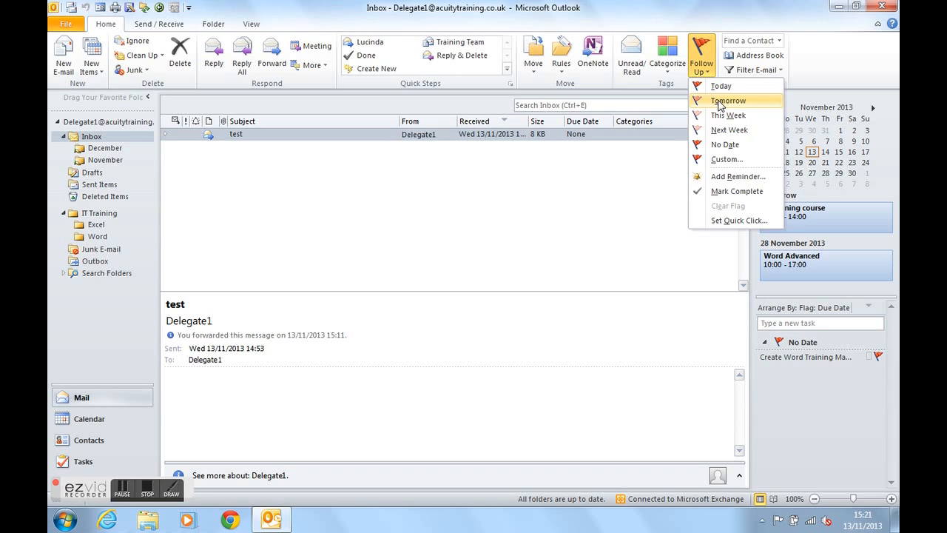
pyautogui.moveTo(736, 102)
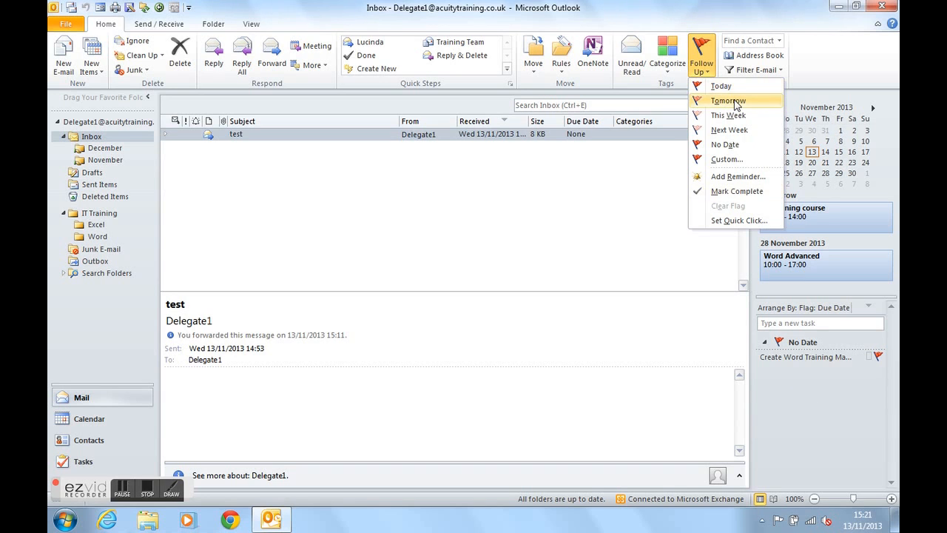
pyautogui.click(728, 100)
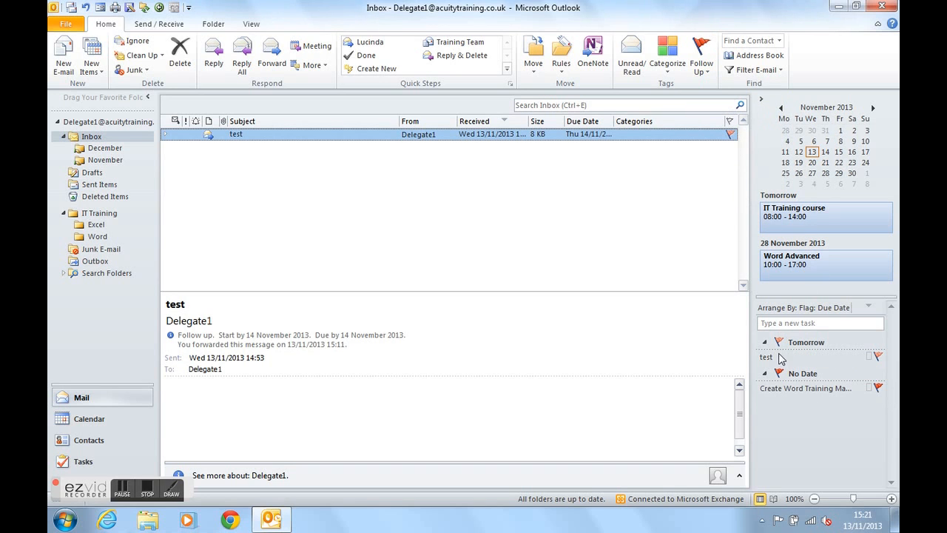
pyautogui.moveTo(767, 356)
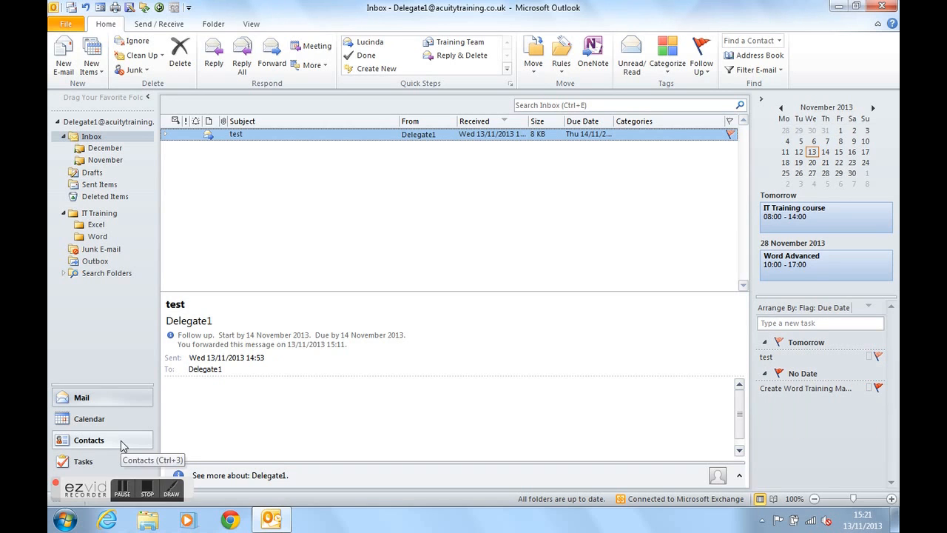
pyautogui.click(88, 439)
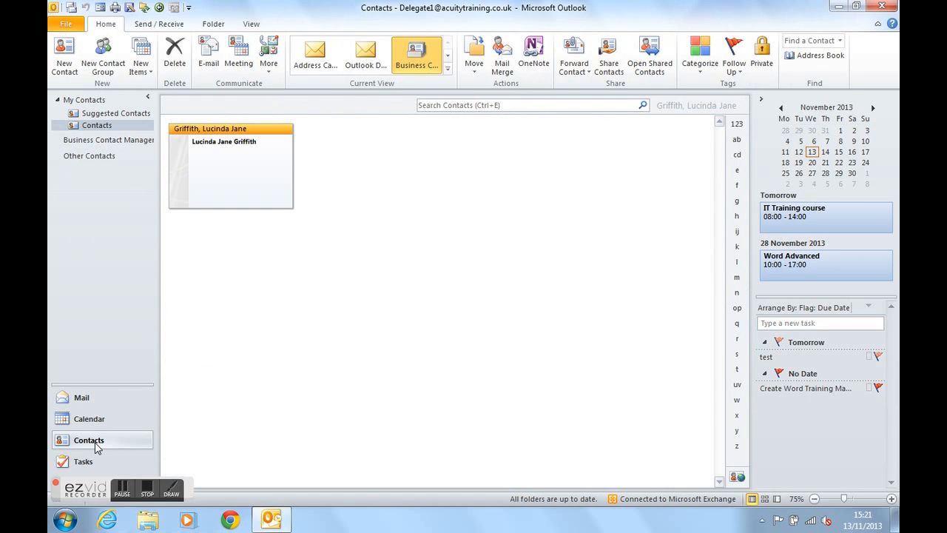
pyautogui.moveTo(267, 192)
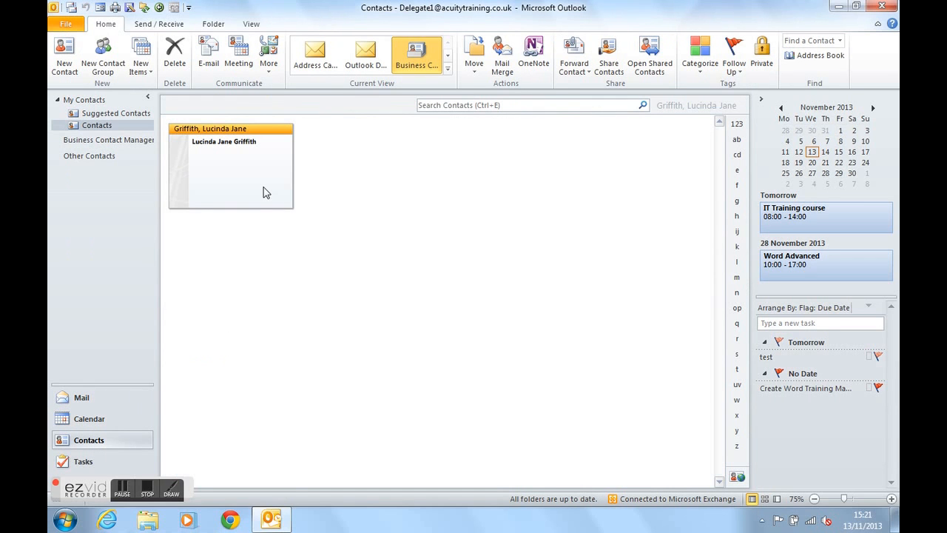
pyautogui.moveTo(734, 51)
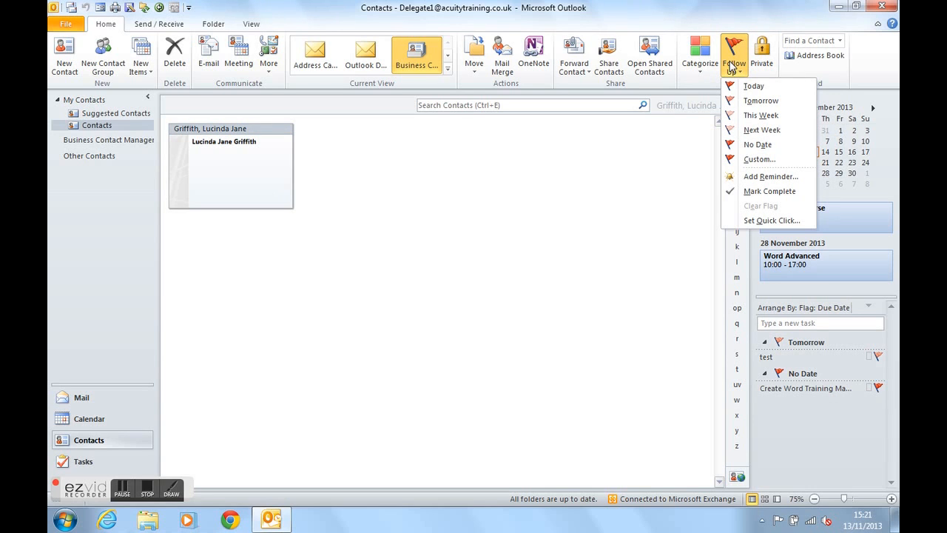
pyautogui.moveTo(760, 116)
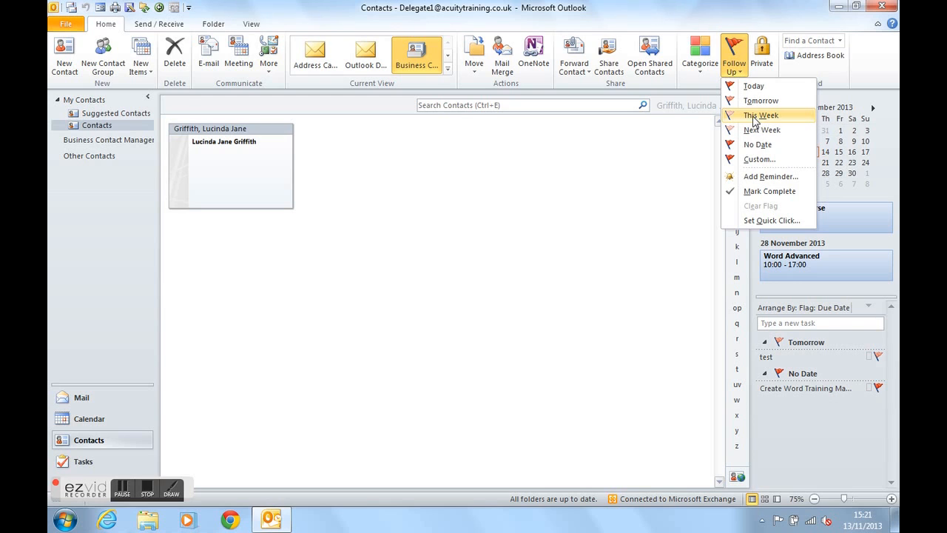
pyautogui.click(760, 116)
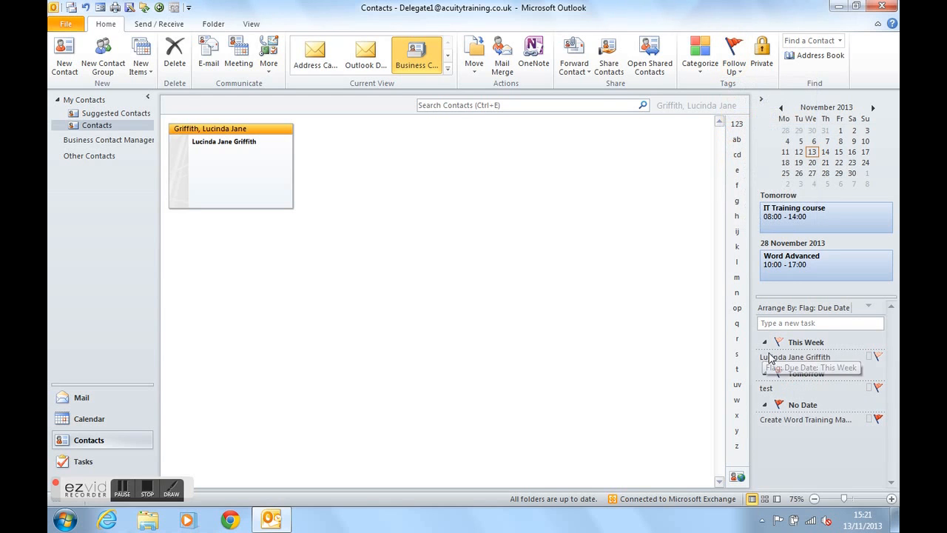
pyautogui.moveTo(766, 342)
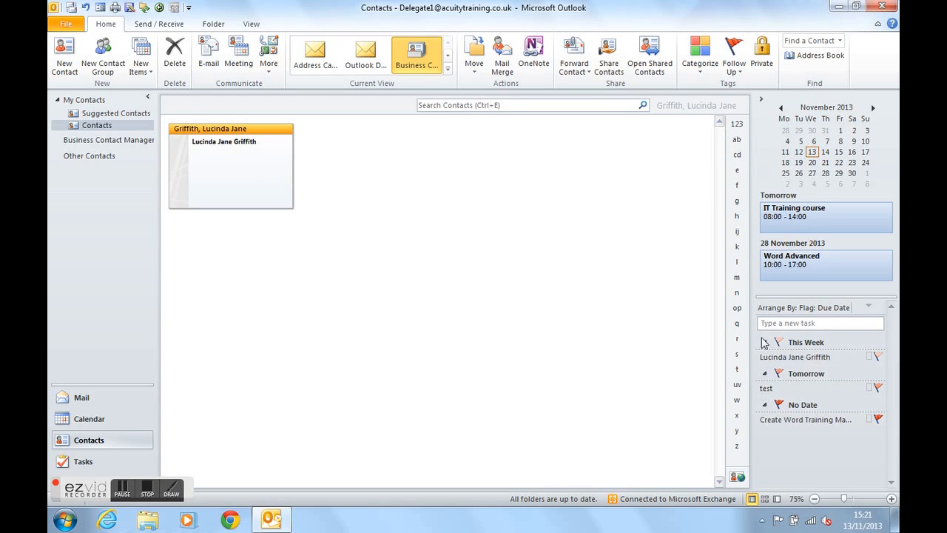
pyautogui.moveTo(825, 349)
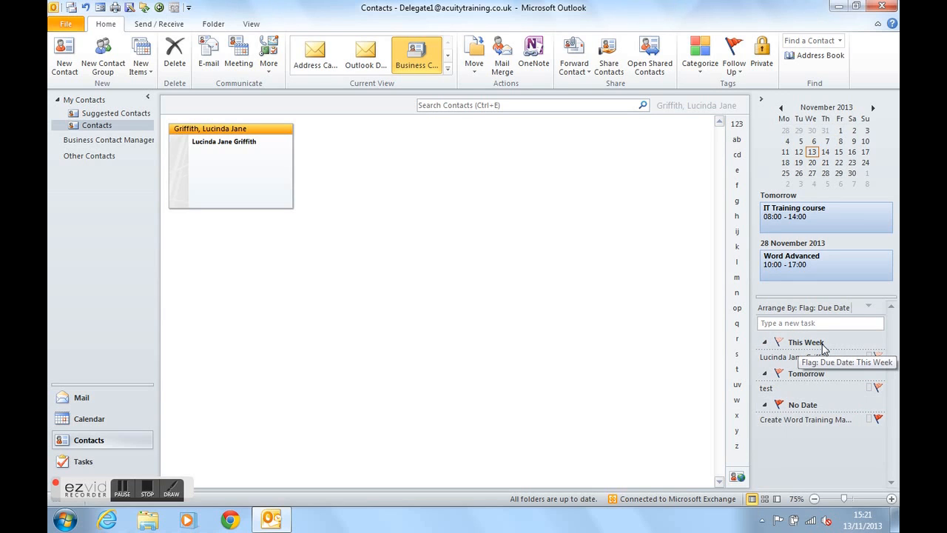